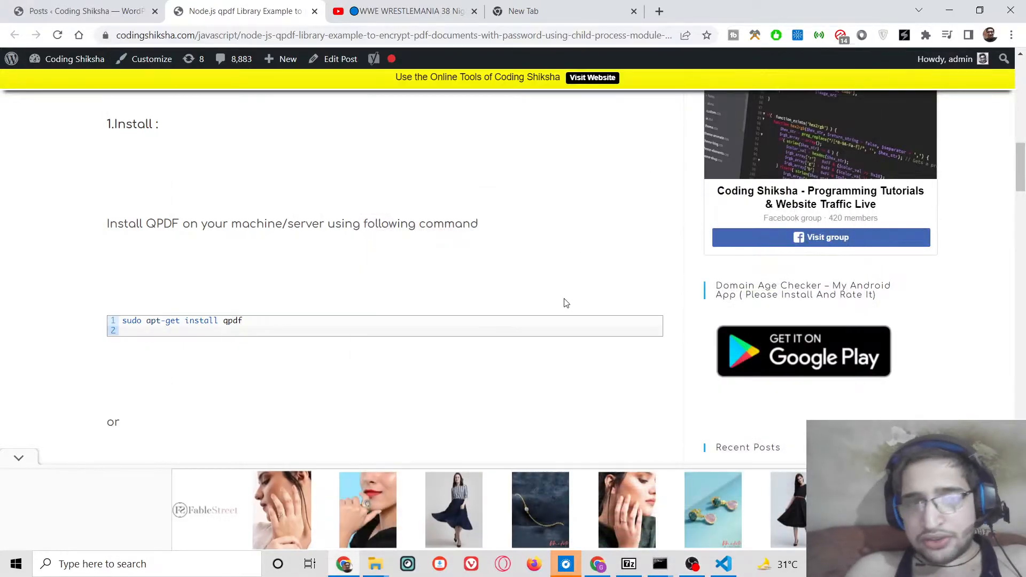
- Return to the article header and select the full Node.js qpdf encryption tutorial title
scroll(up, 3)
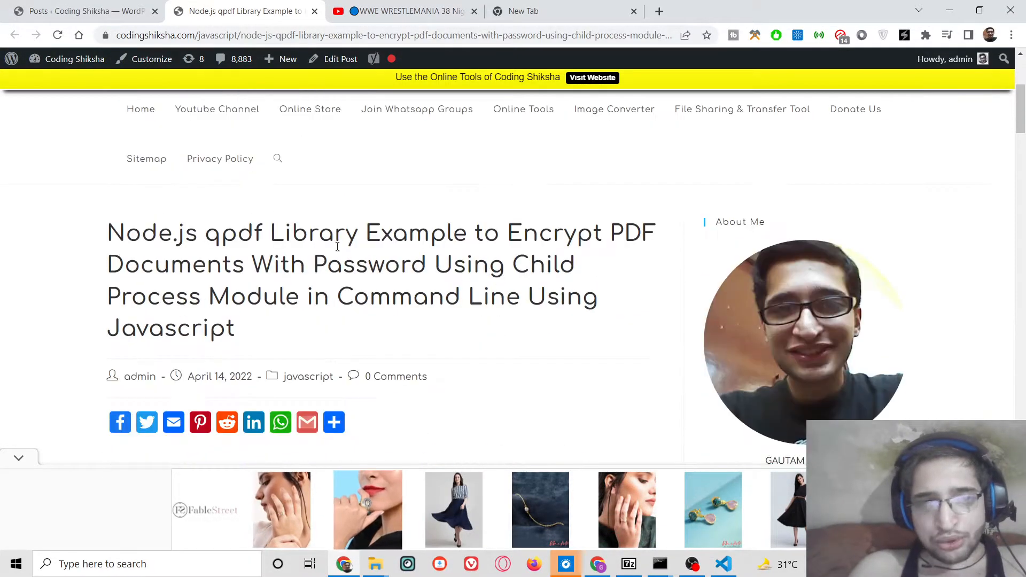
double_click(234, 232)
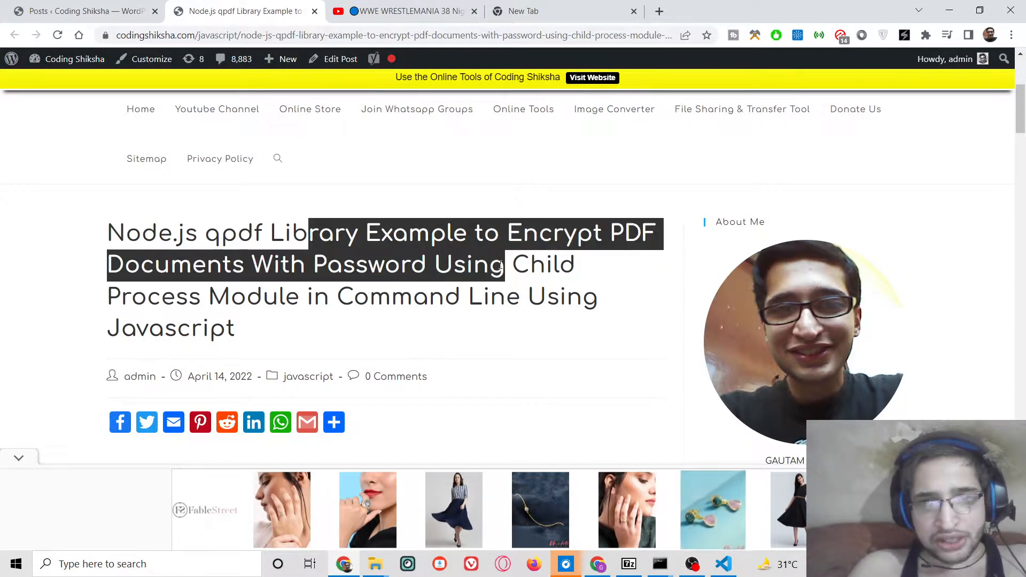
drag(497, 264, 511, 296)
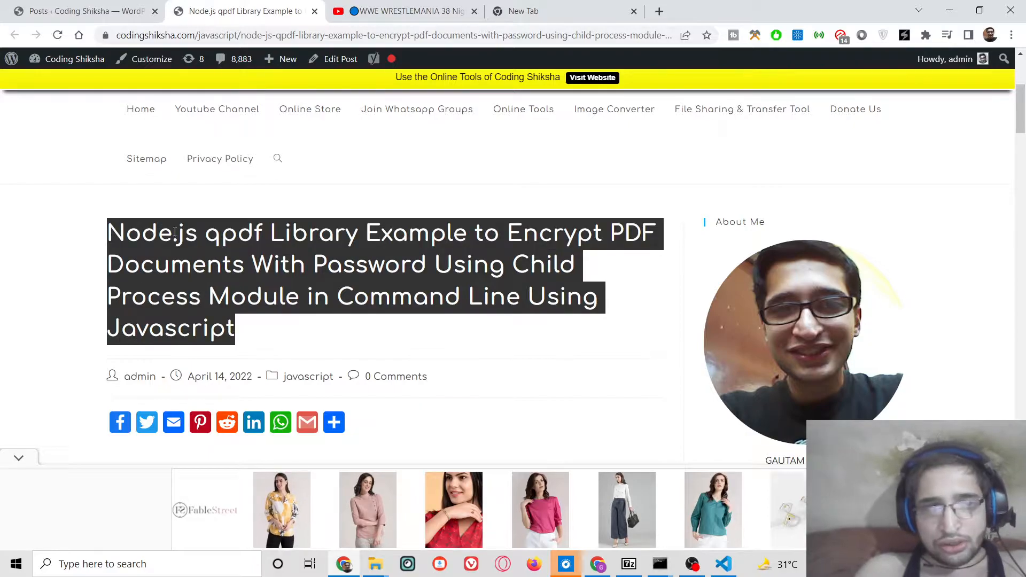
- In a new tab search Google for 'qpdf node.js' and highlight that qpdf handles PDF encryption
click(659, 10)
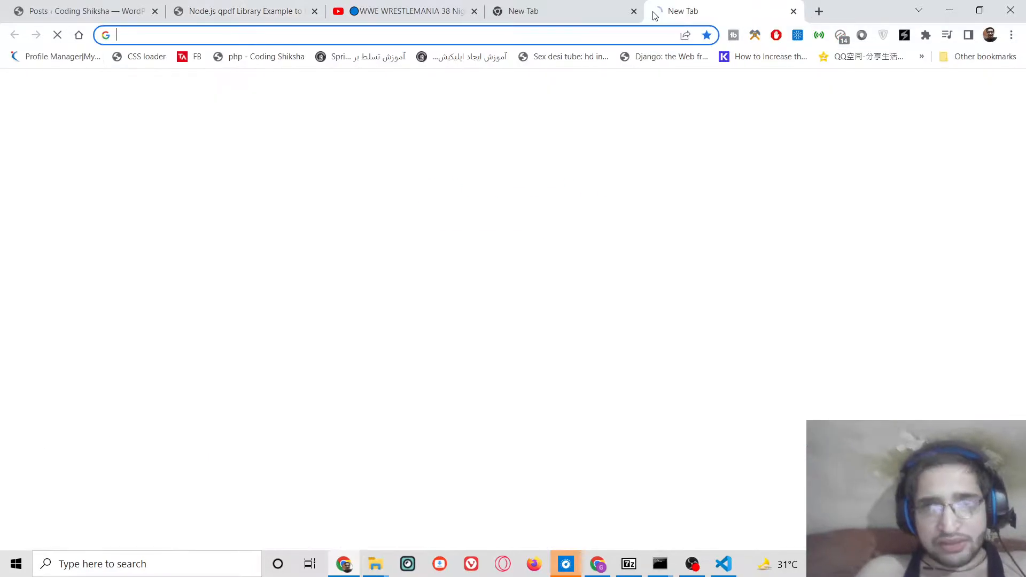
text(qpdf node.js)
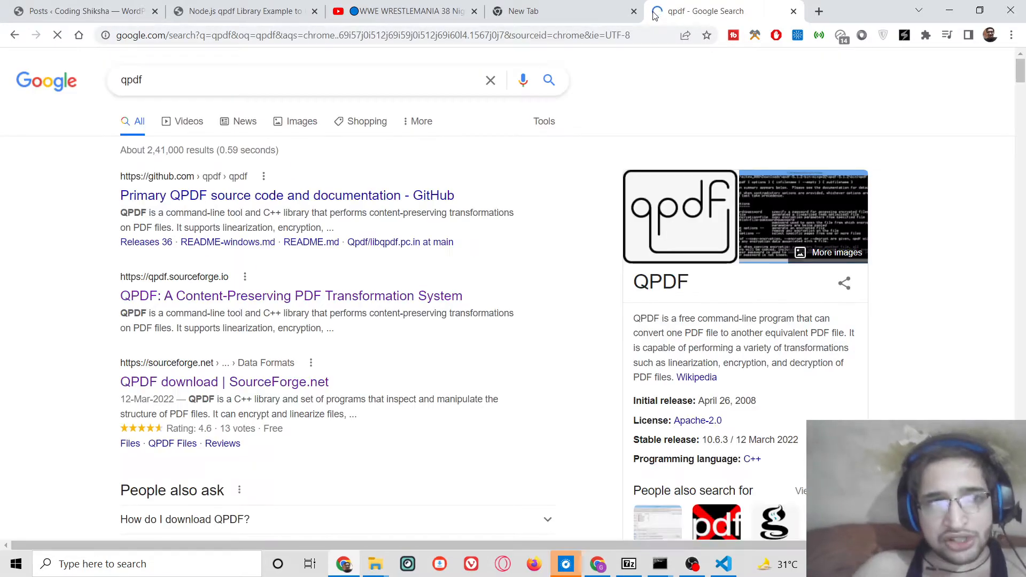
scroll(down, 3)
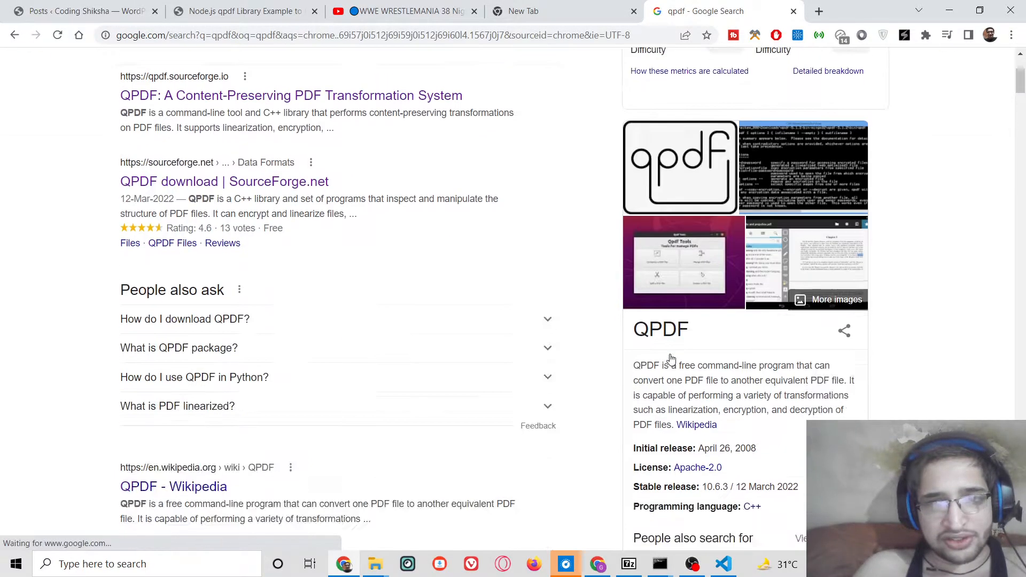
scroll(down, 3)
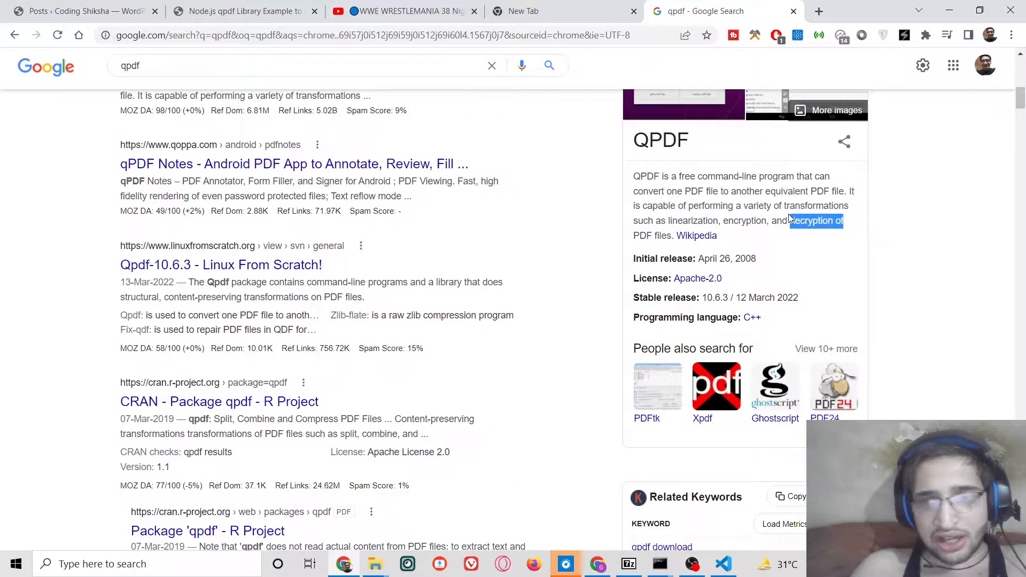
drag(789, 220, 633, 176)
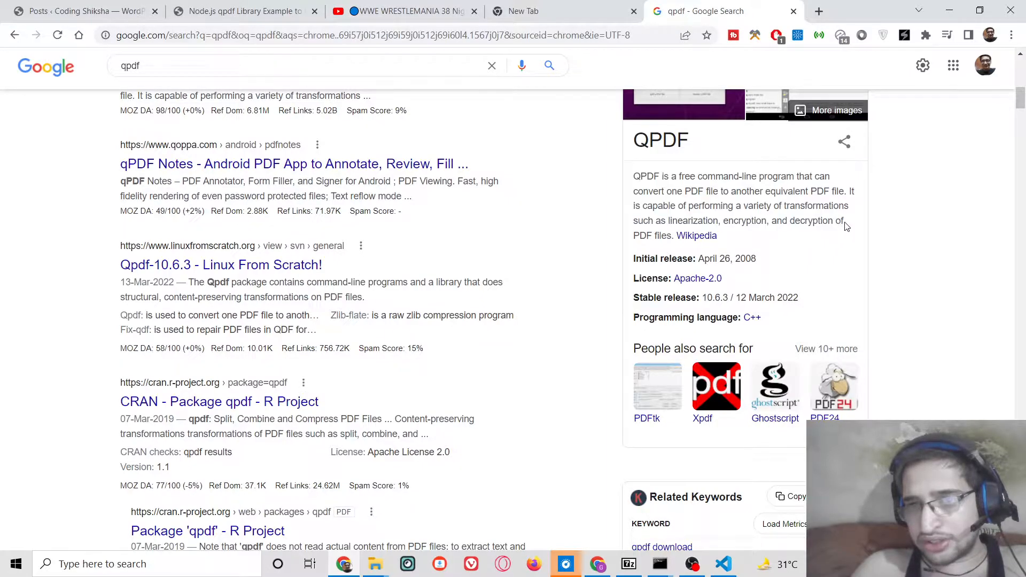
drag(633, 191, 844, 220)
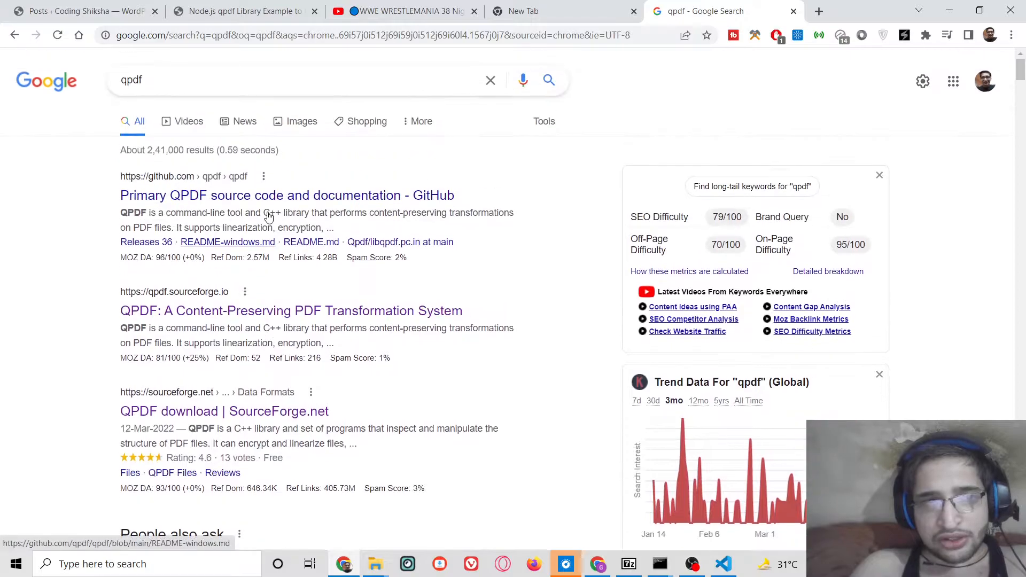
- Visit the QPDF GitHub repository, go back, and follow the 'qpdf download' search suggestion
click(287, 195)
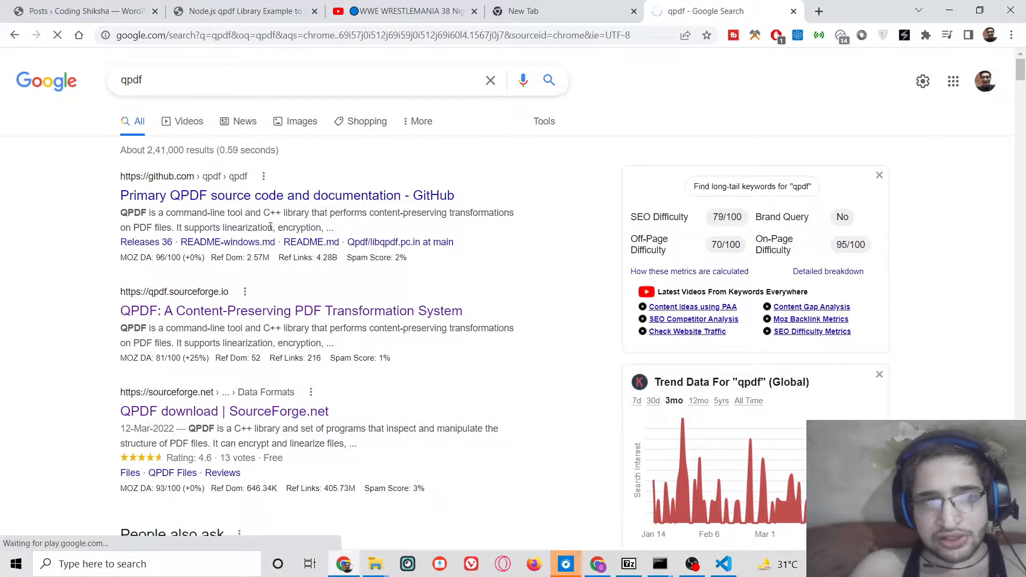
click(286, 194)
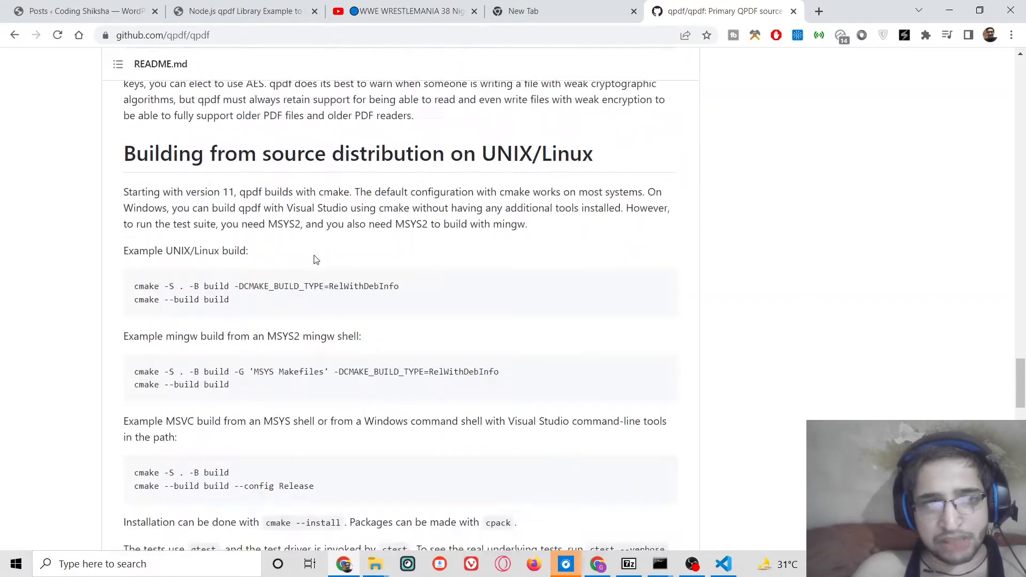
scroll(down, 3)
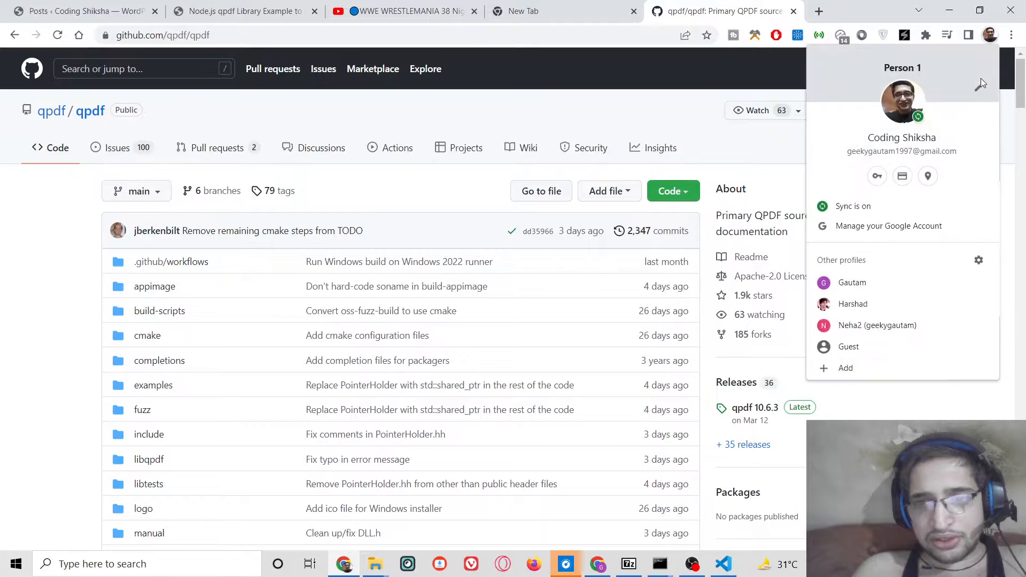
click(513, 115)
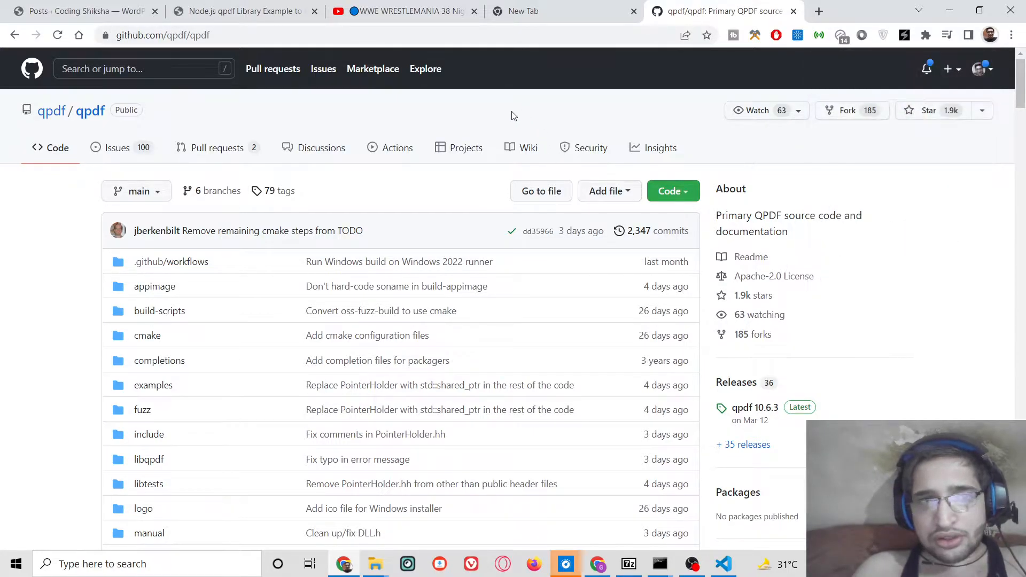
mouse_move(11, 34)
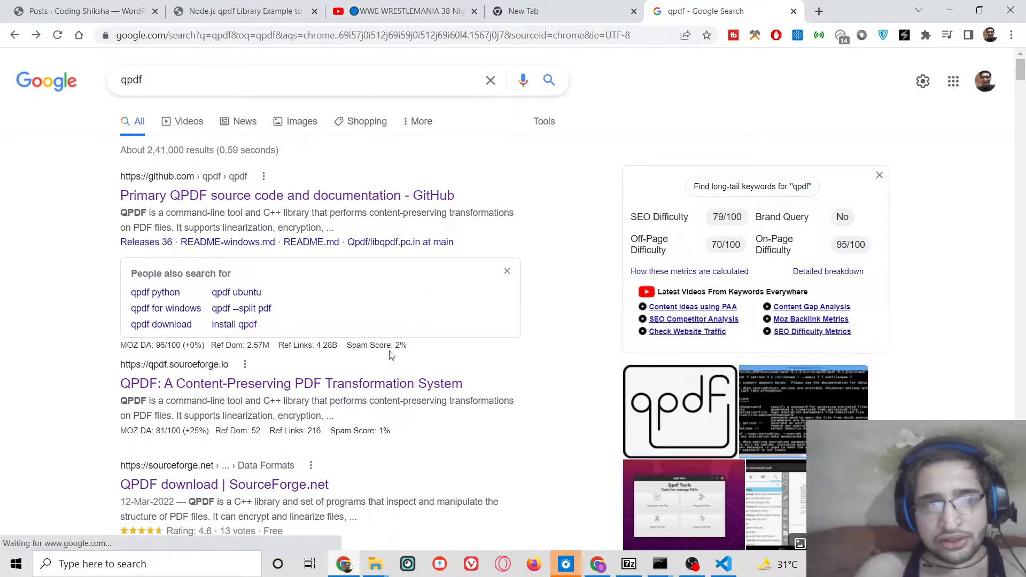
scroll(down, 3)
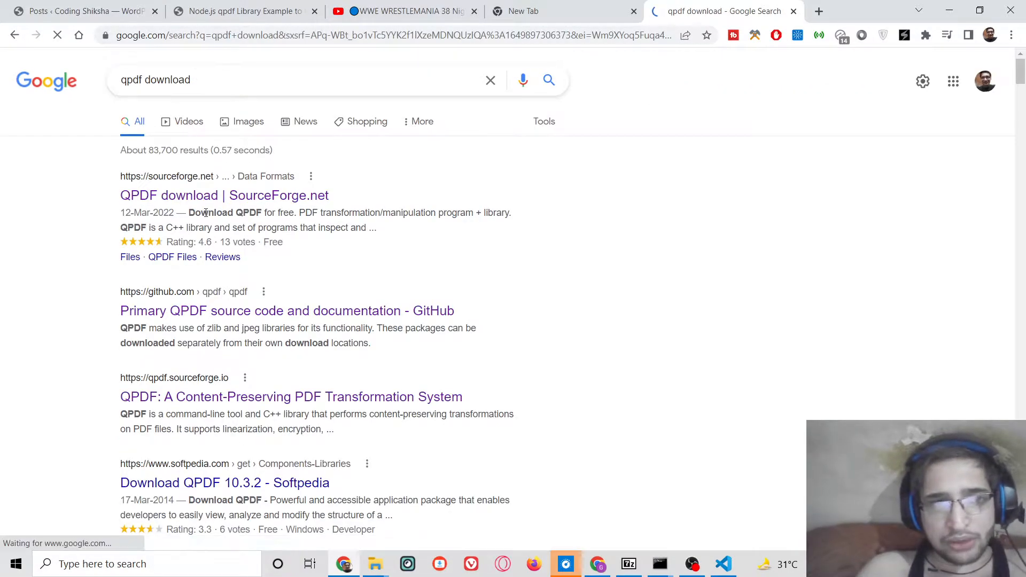
click(223, 195)
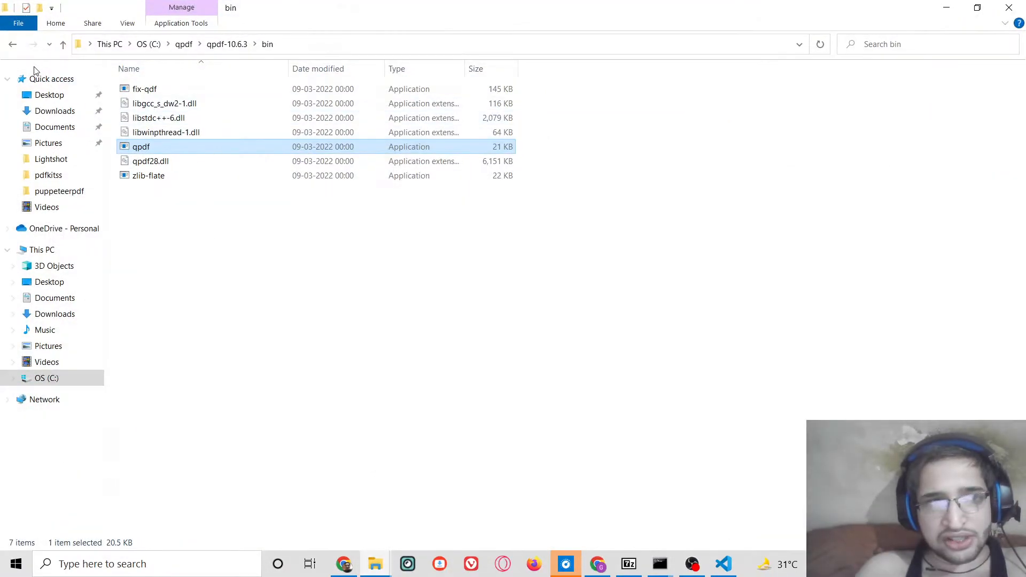
- Navigate This PC > C: > qpdf > qpdf-10.6.3 and copy the bin folder path from the address bar
click(42, 249)
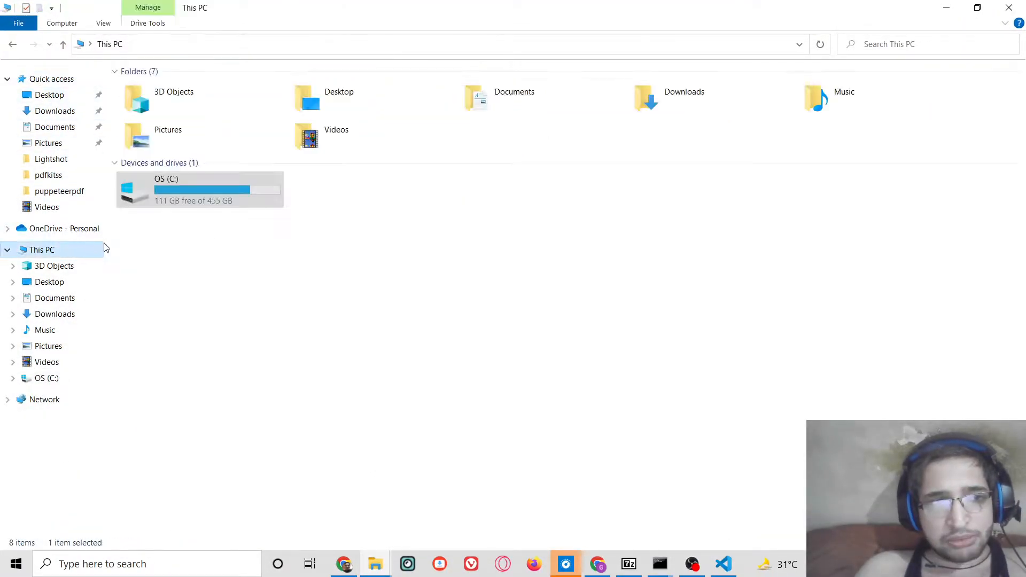
double_click(166, 190)
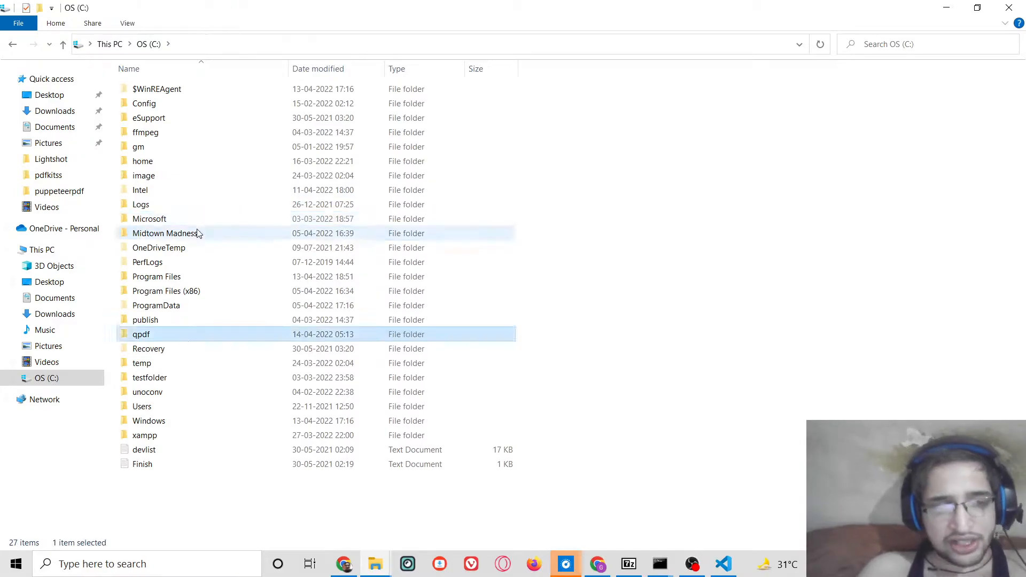
double_click(141, 334)
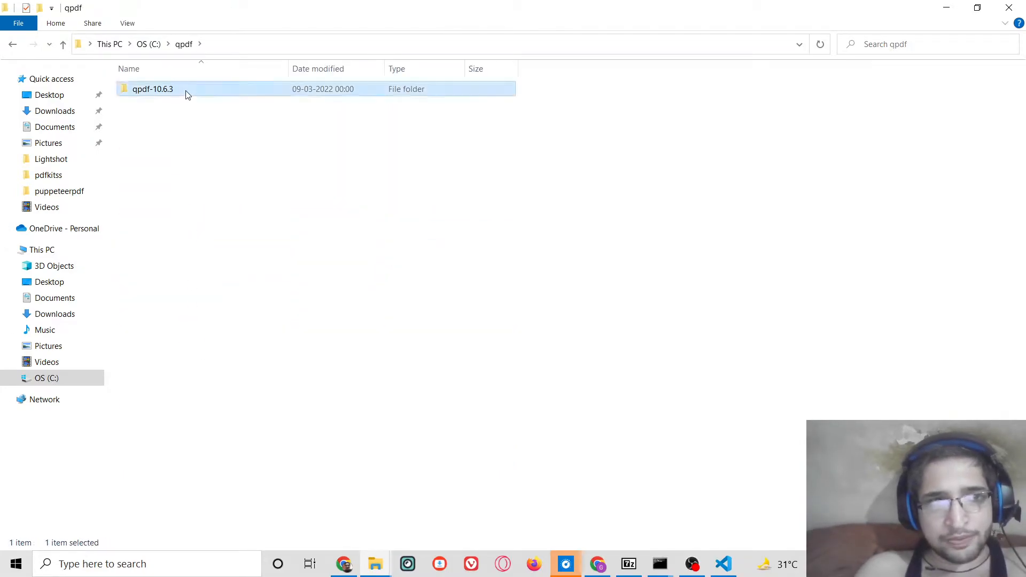
double_click(152, 89)
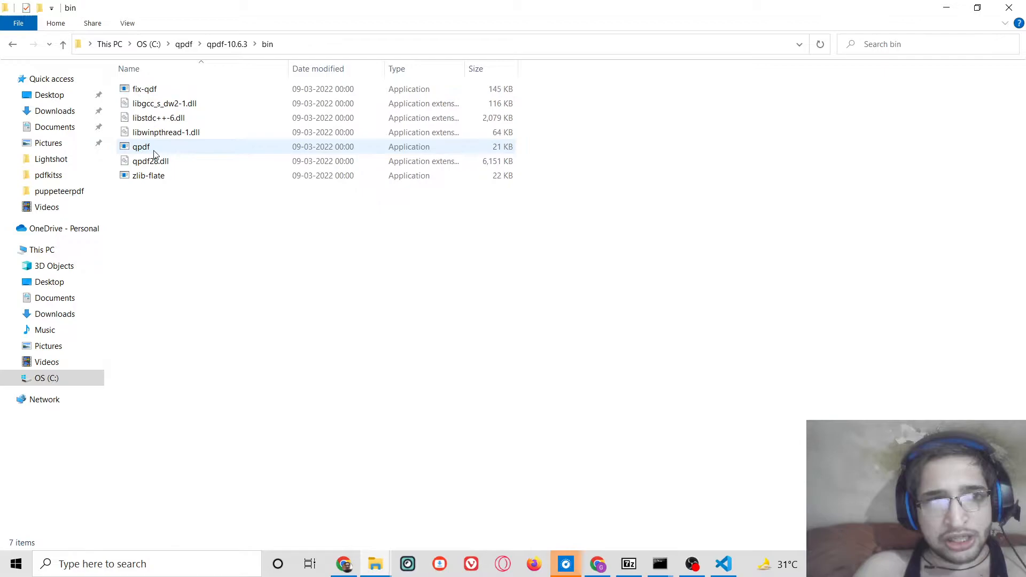
right_click(142, 146)
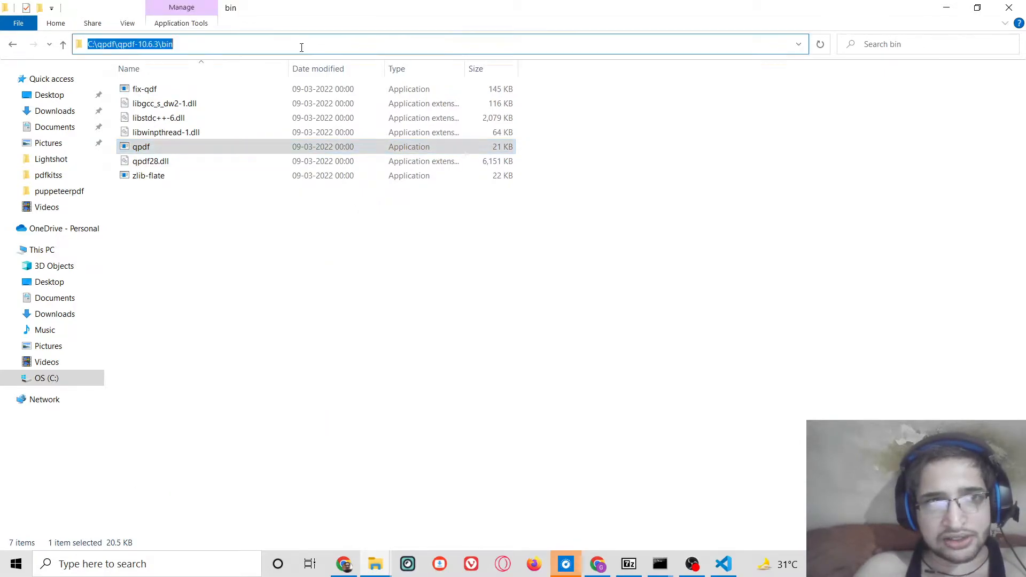
right_click(130, 44)
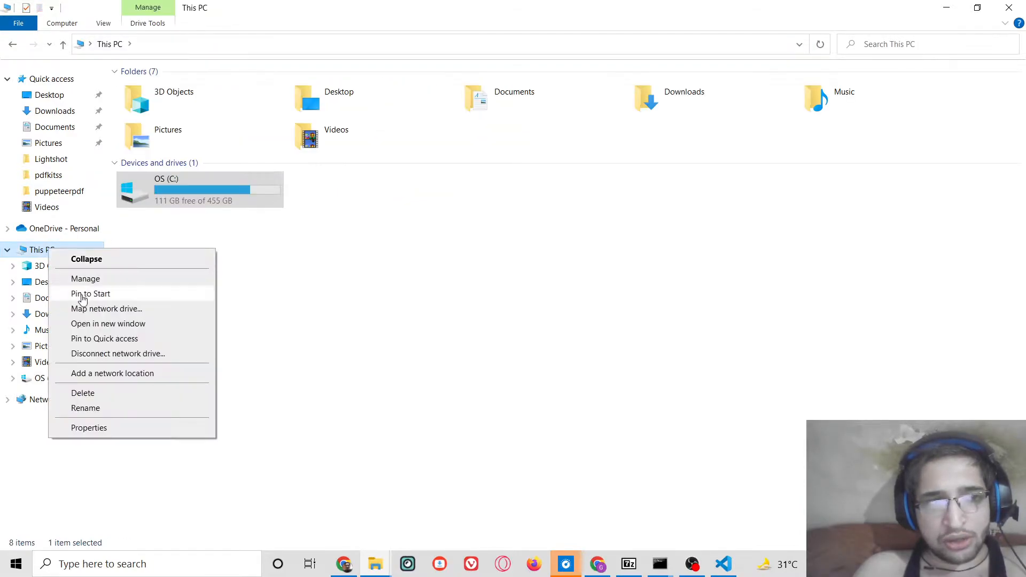
- Via System Properties > Environment Variables, add C:\qpdf\qpdf-10.6.3\bin to the user Path and confirm
click(89, 427)
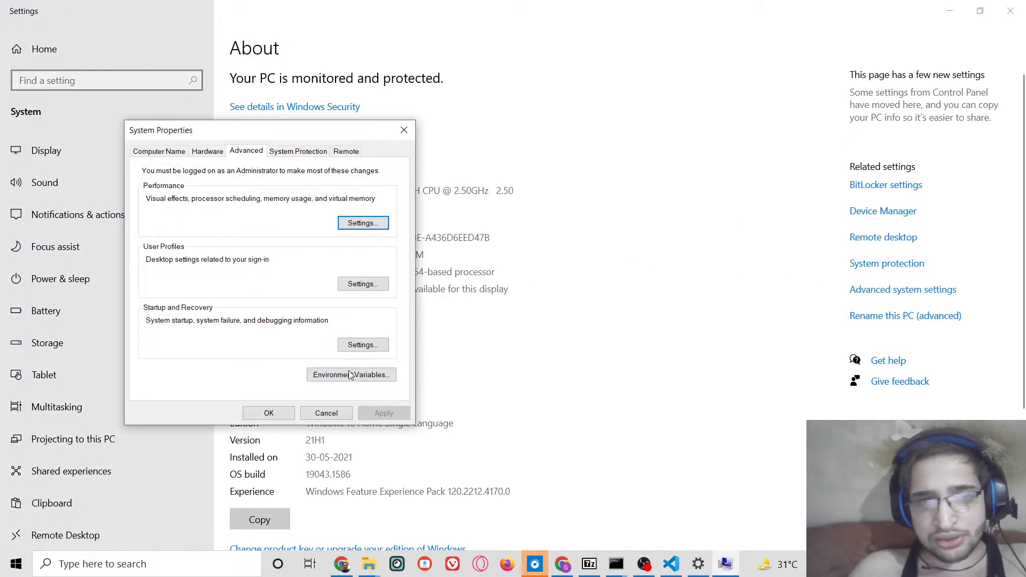
click(350, 374)
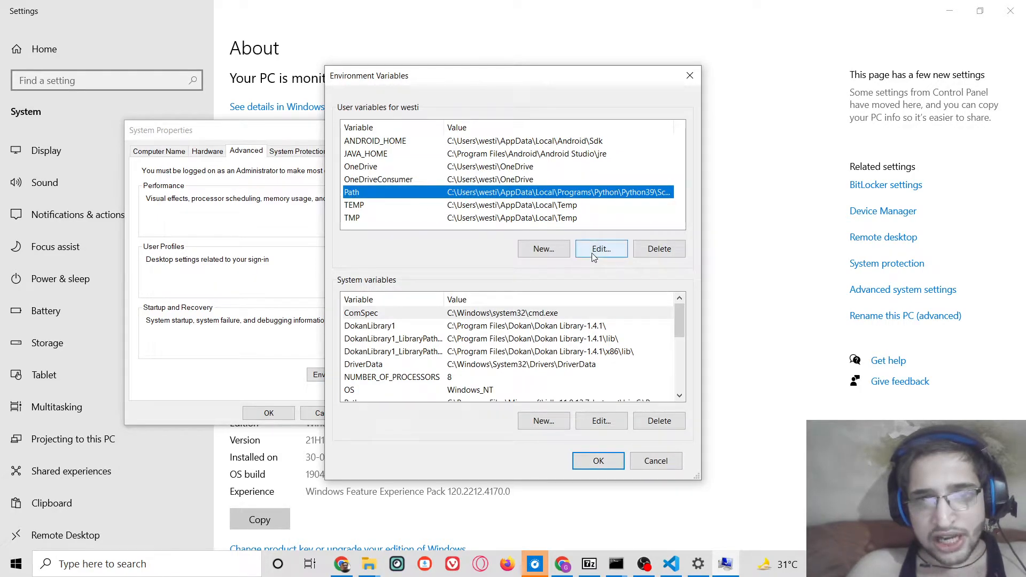
click(600, 249)
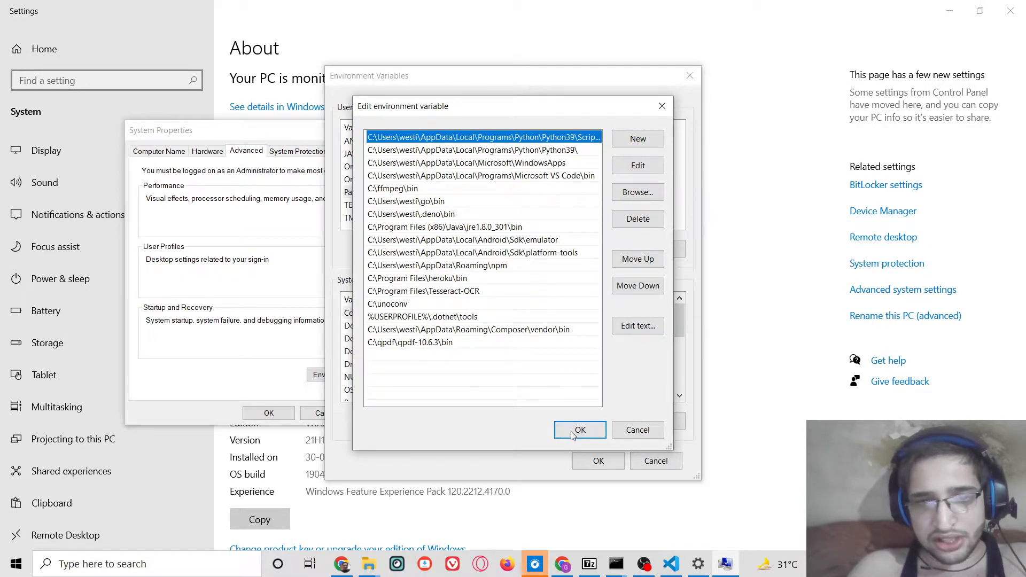
click(578, 430)
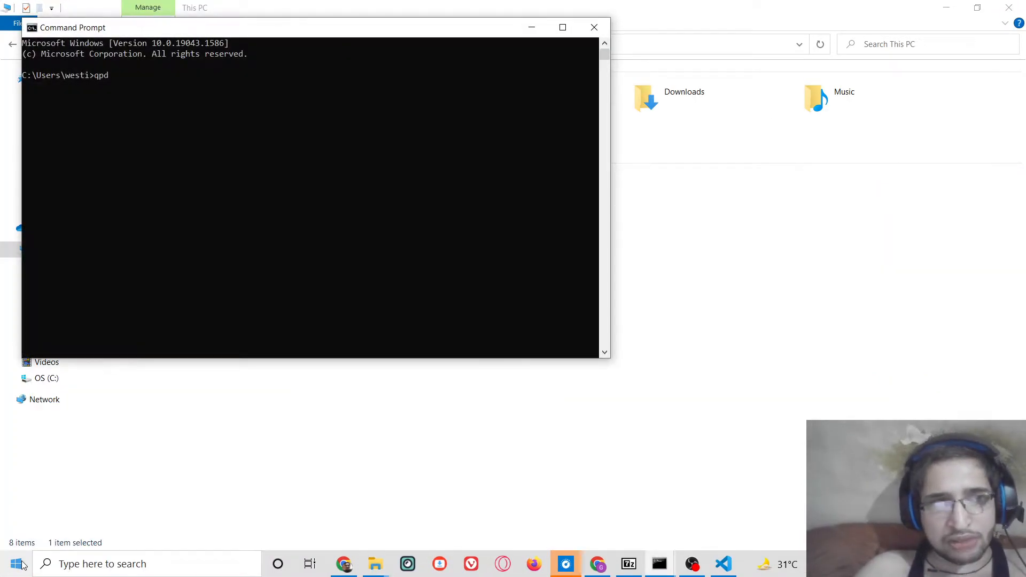
- Run qpdf in Command Prompt to confirm it prints its usage help
key(enter)
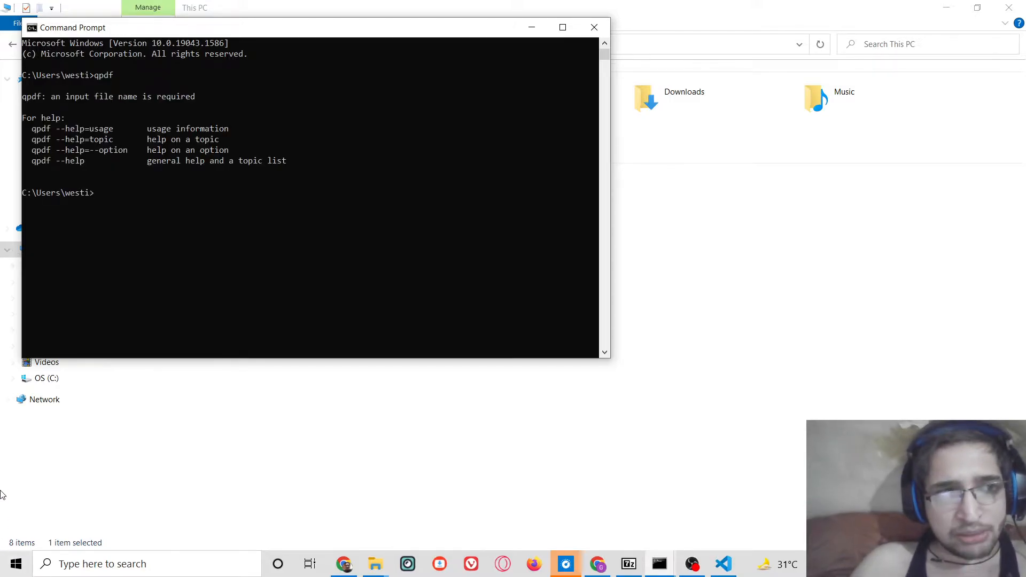
mouse_move(126, 175)
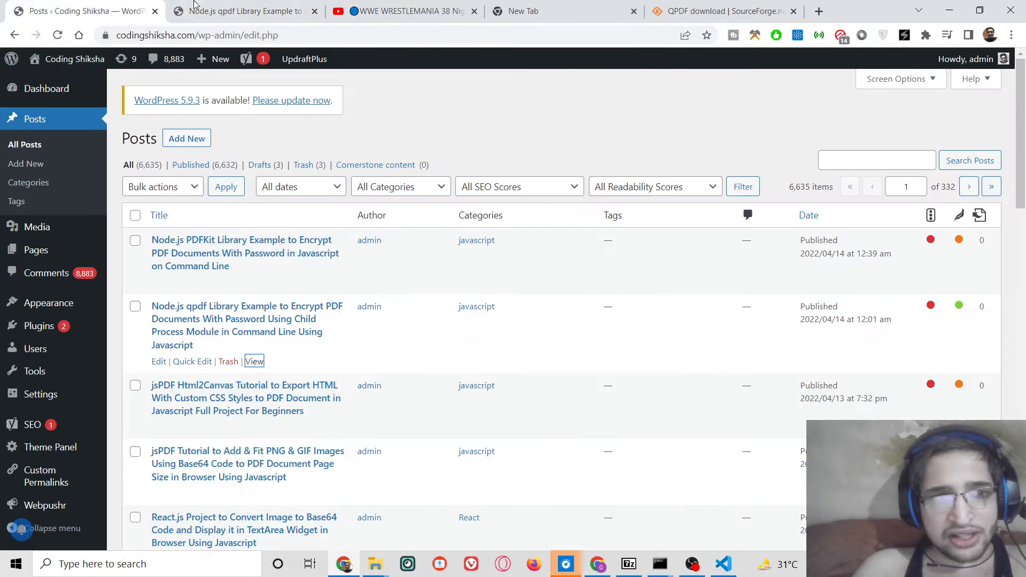
- In the qpdf tutorial article, select the example qpdf --encrypt command line and copy it
click(254, 361)
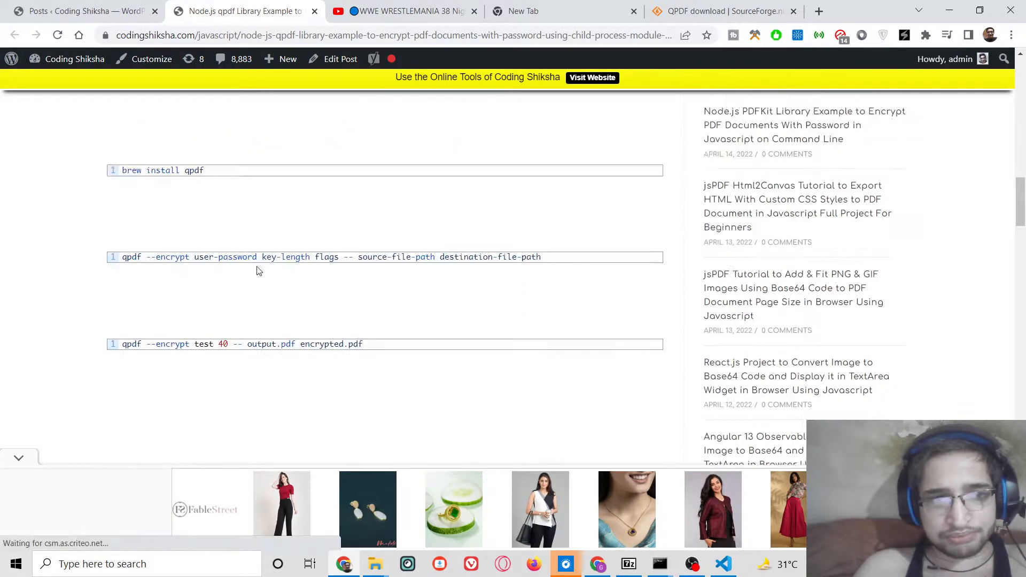
scroll(down, 3)
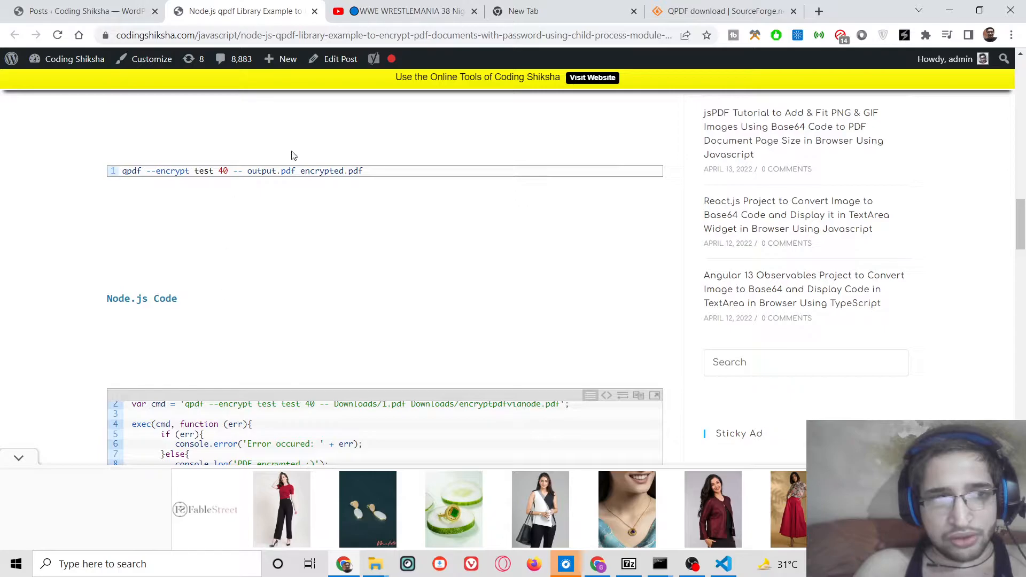
scroll(down, 3)
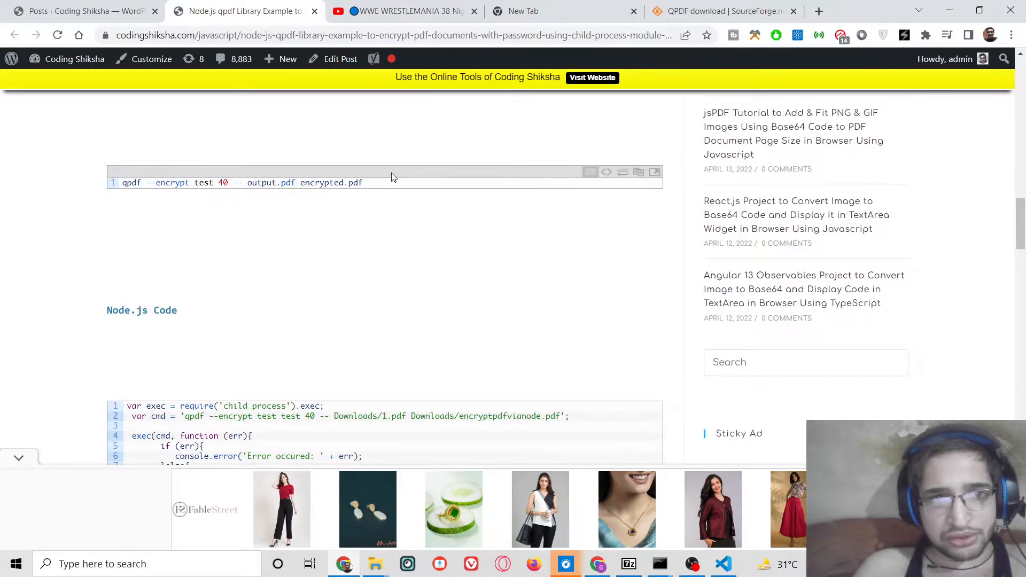
triple_click(243, 182)
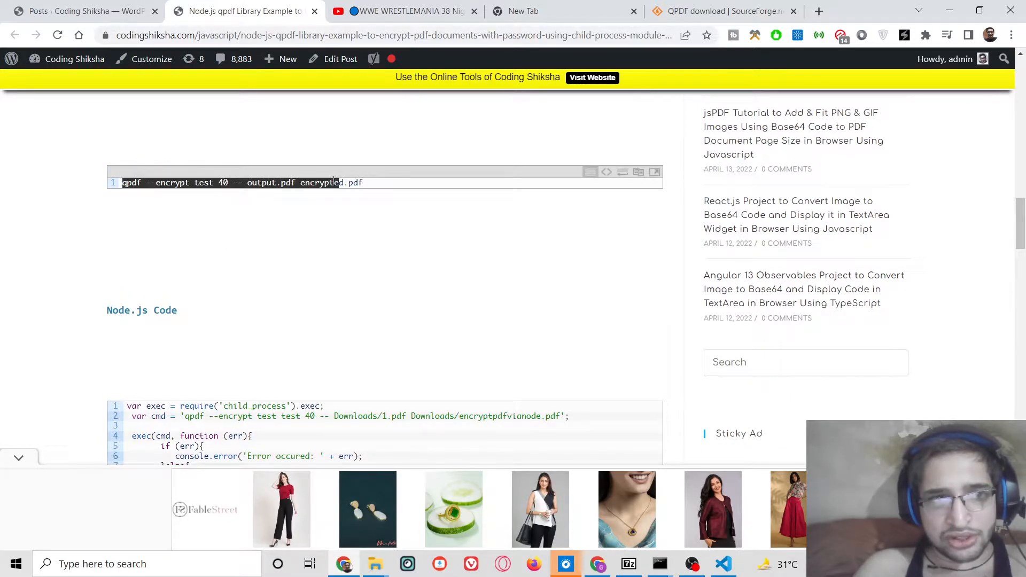
right_click(333, 183)
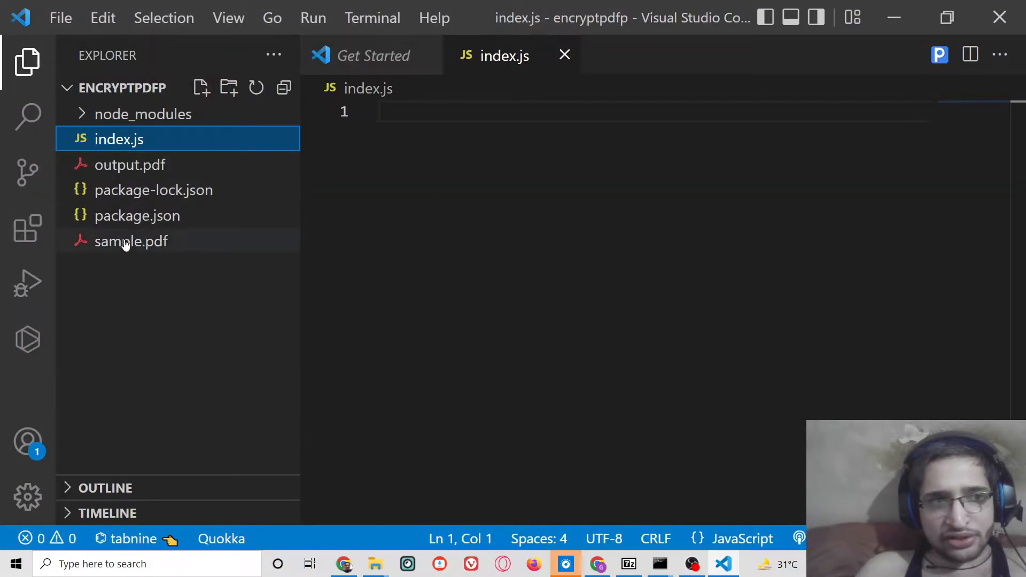
- View sample.pdf in VS Code and bring up its options in the project folder in File Explorer
double_click(130, 241)
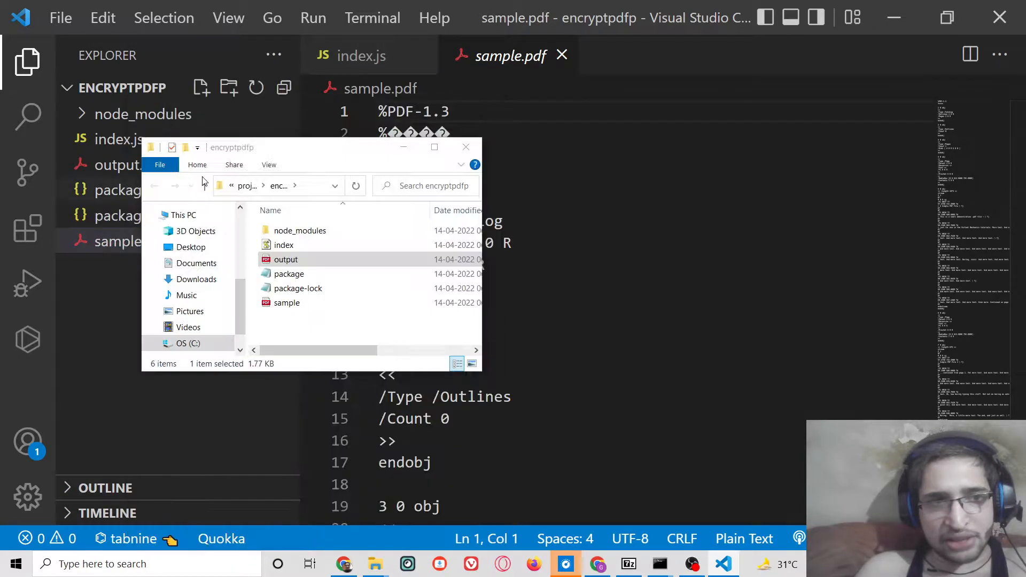
right_click(286, 258)
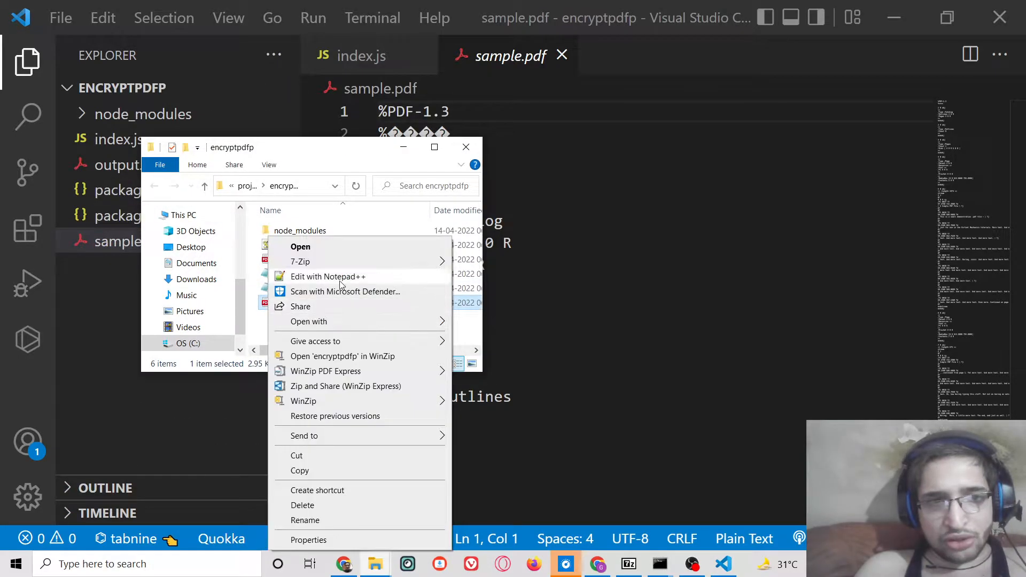
- View the two-page sample.pdf in Google Chrome, then return to the qpdf tutorial article tab
click(308, 322)
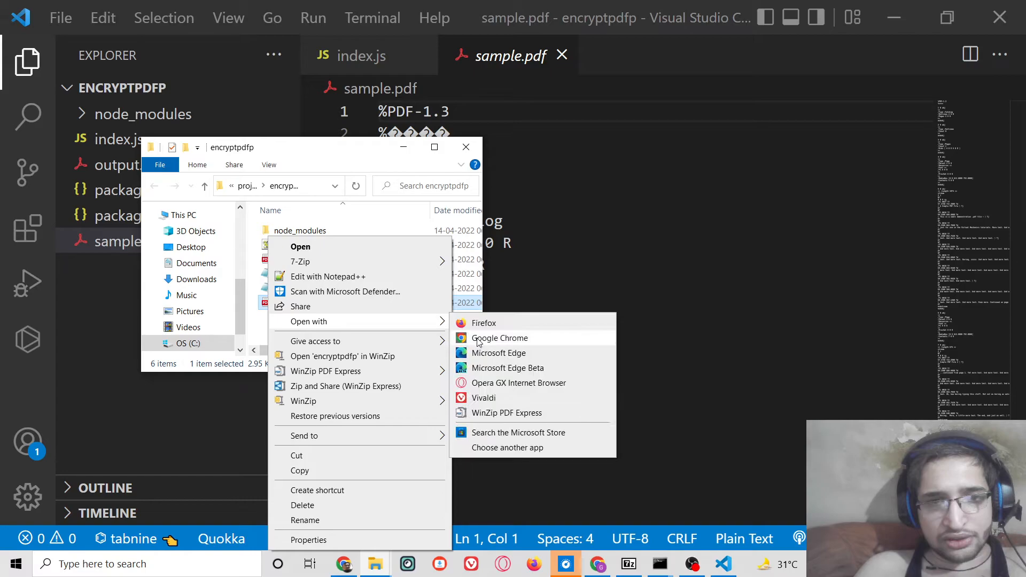
click(499, 338)
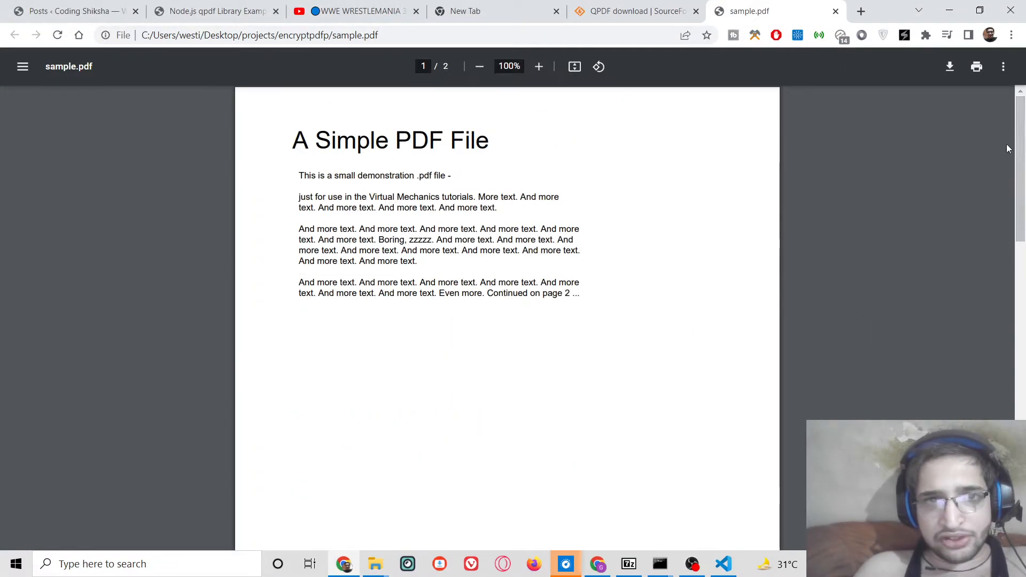
scroll(down, 3)
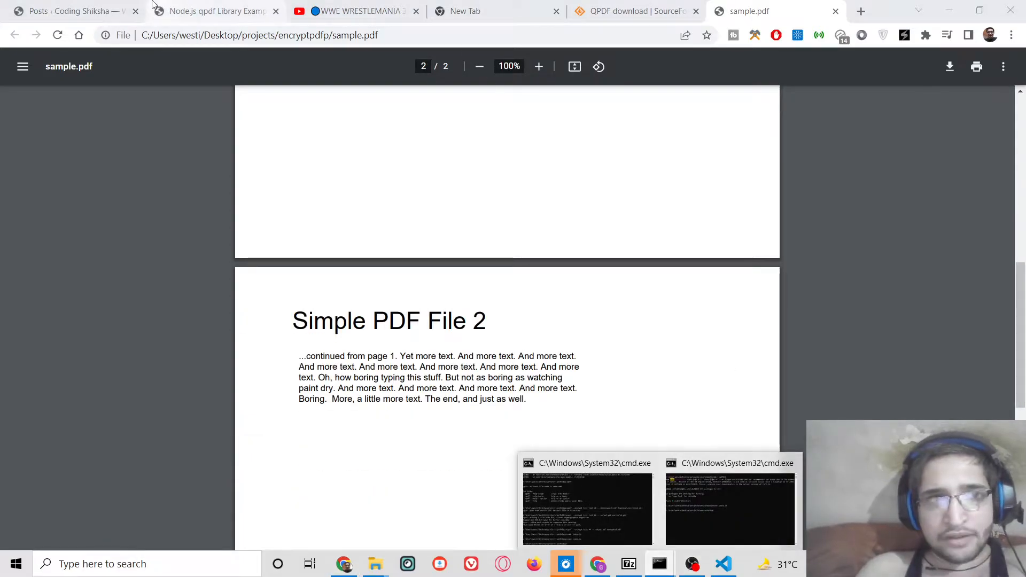
click(210, 11)
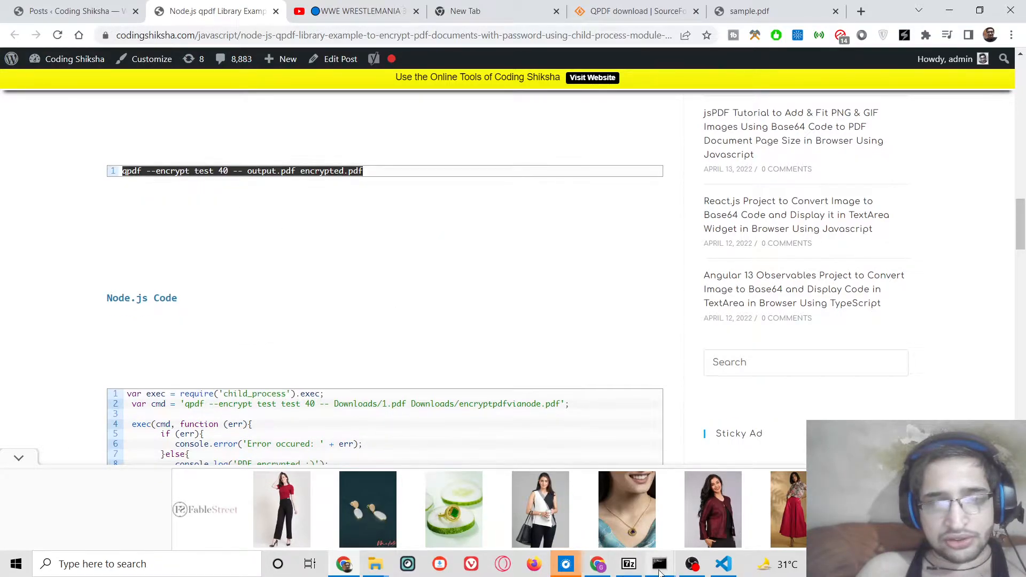
click(658, 563)
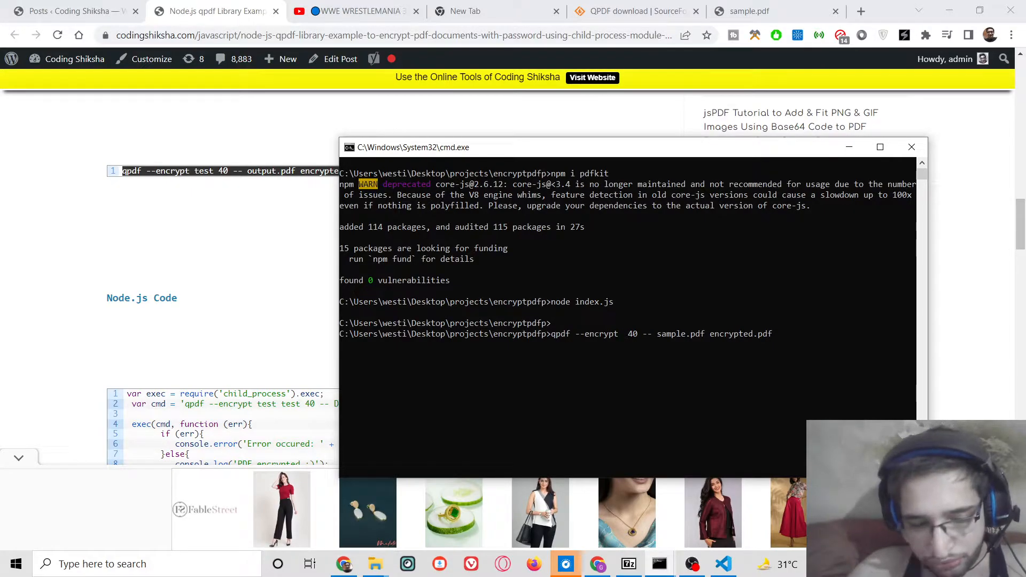
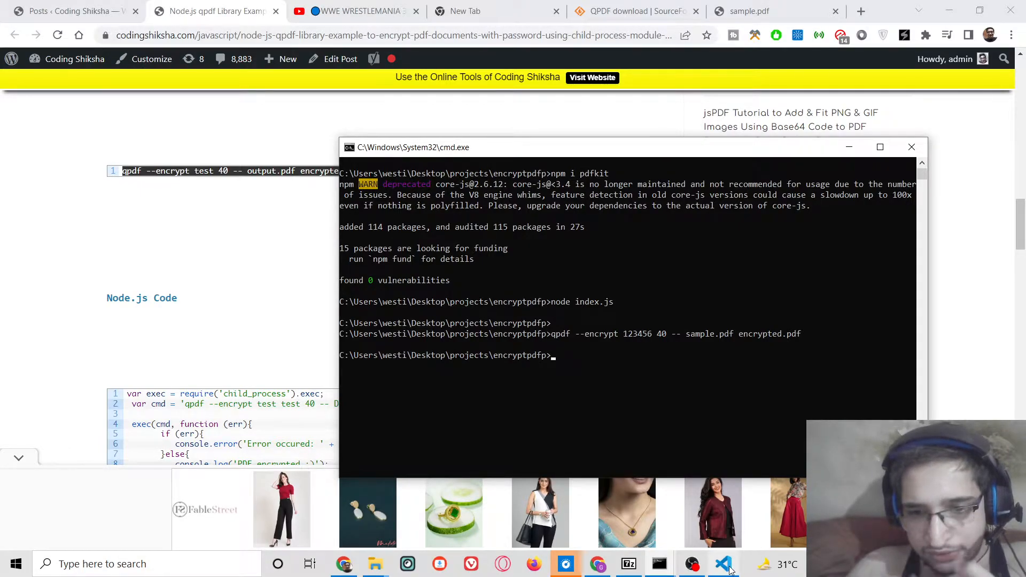
- Reveal sample.pdf from VS Code in File Explorer and maximize the encryptpdfp folder window
click(722, 563)
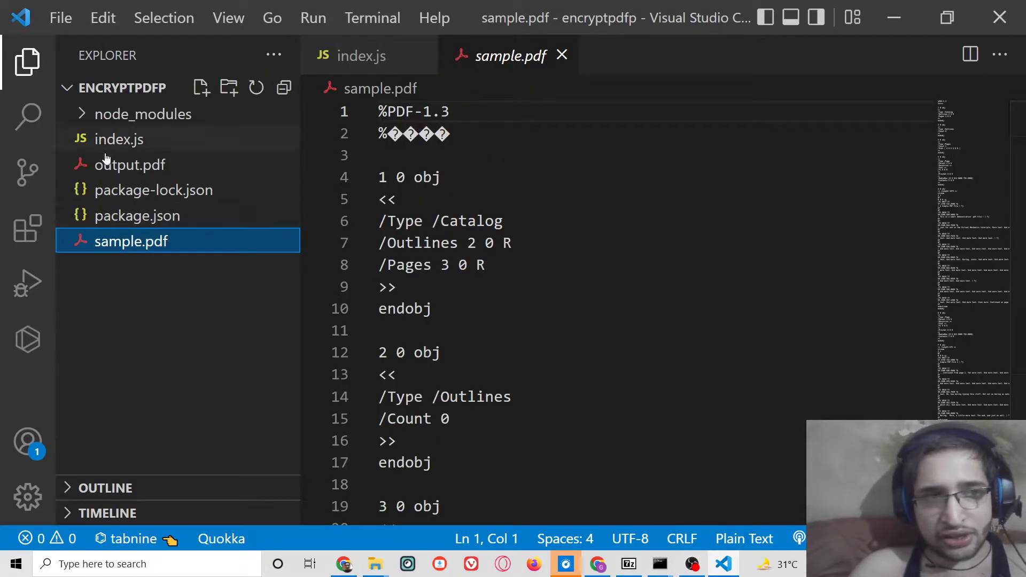
right_click(130, 240)
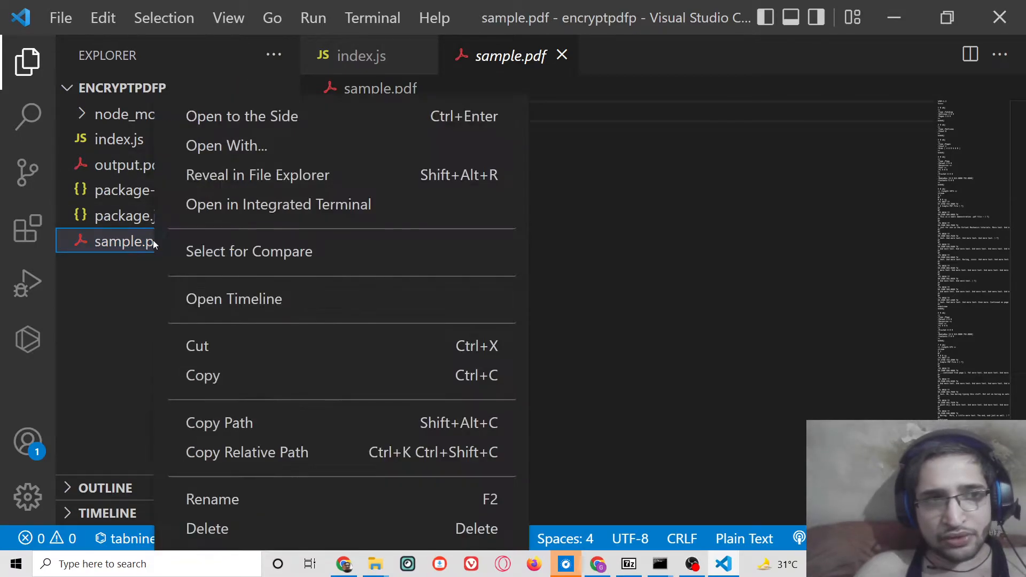
click(258, 174)
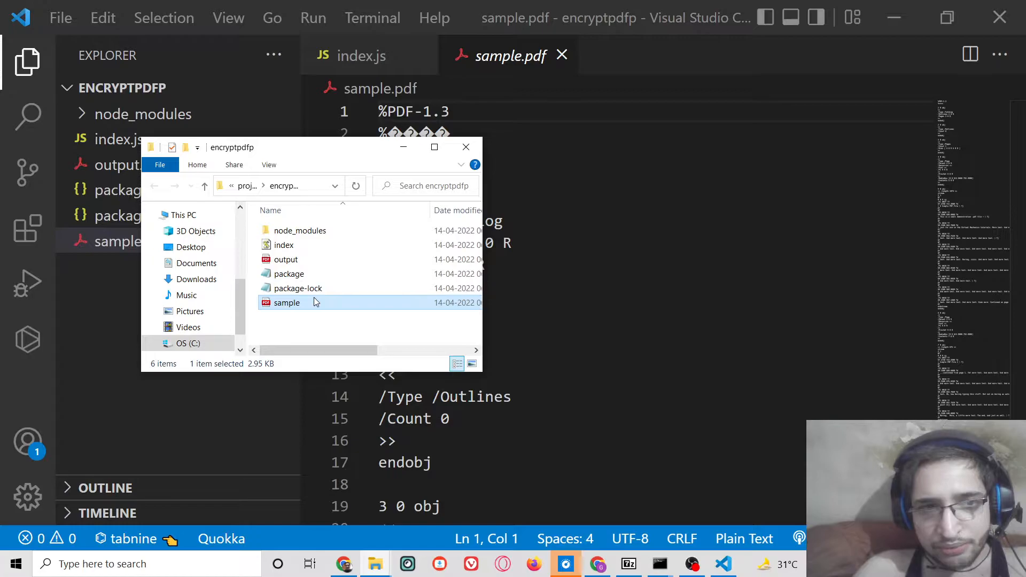
mouse_move(347, 314)
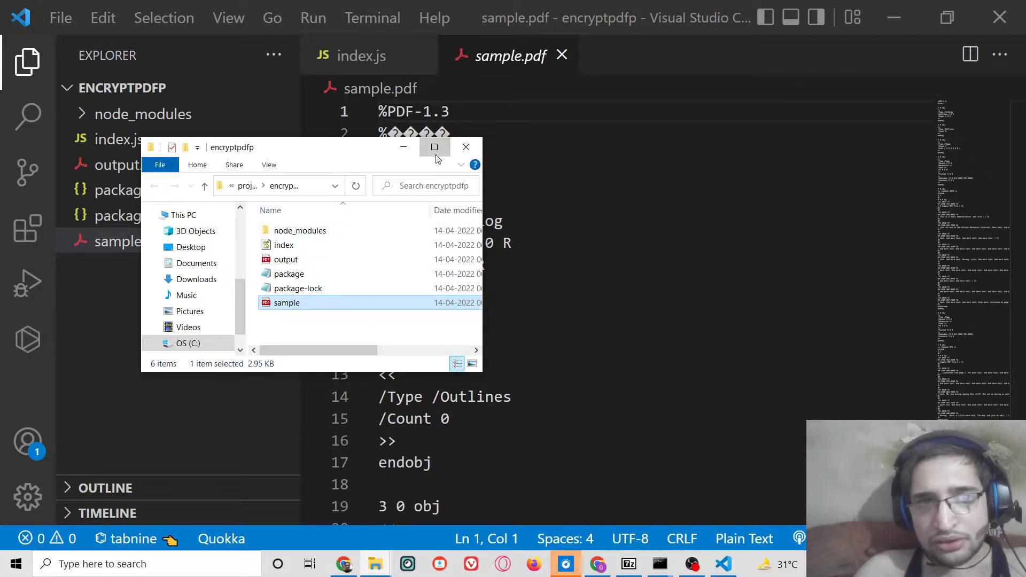
click(433, 147)
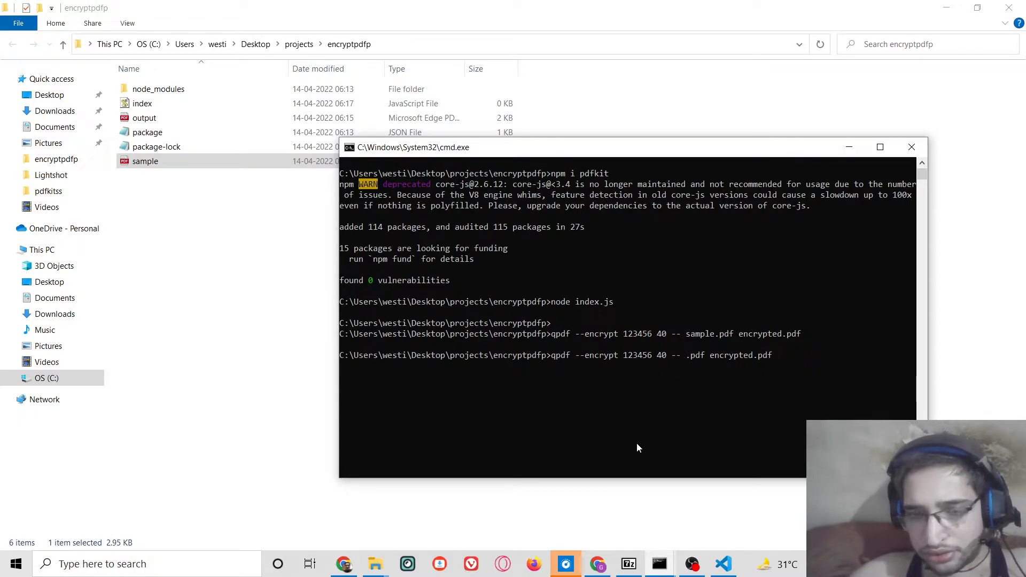
- Go up to the projects folder, reopen encryptpdfp, then switch back to the VS Code window
text(output)
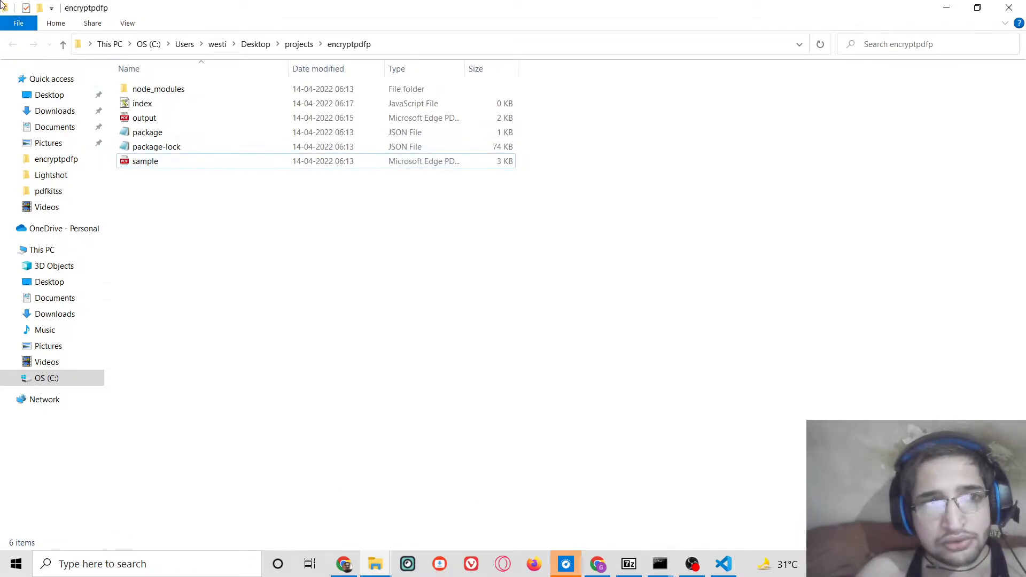
click(299, 44)
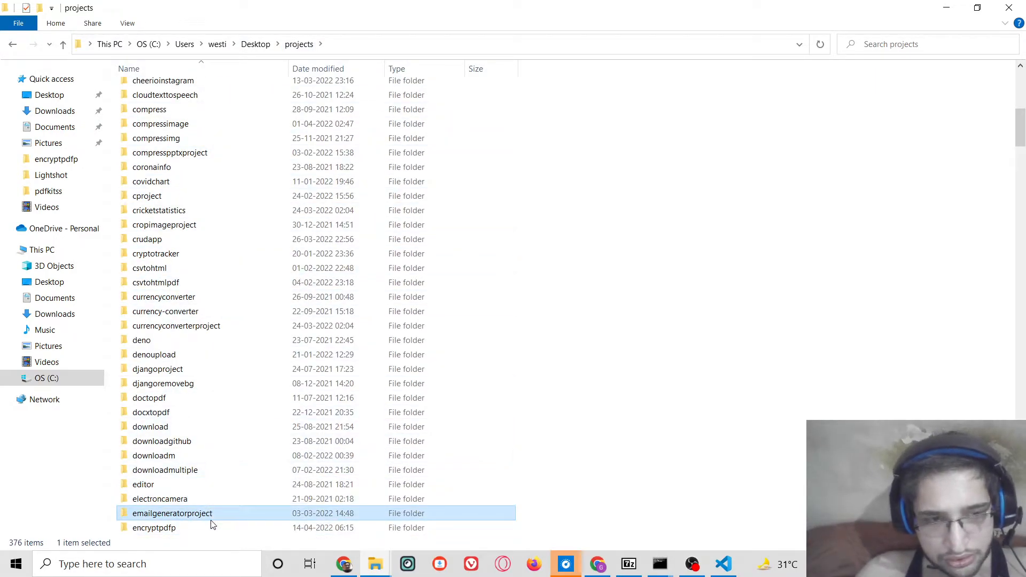
double_click(173, 512)
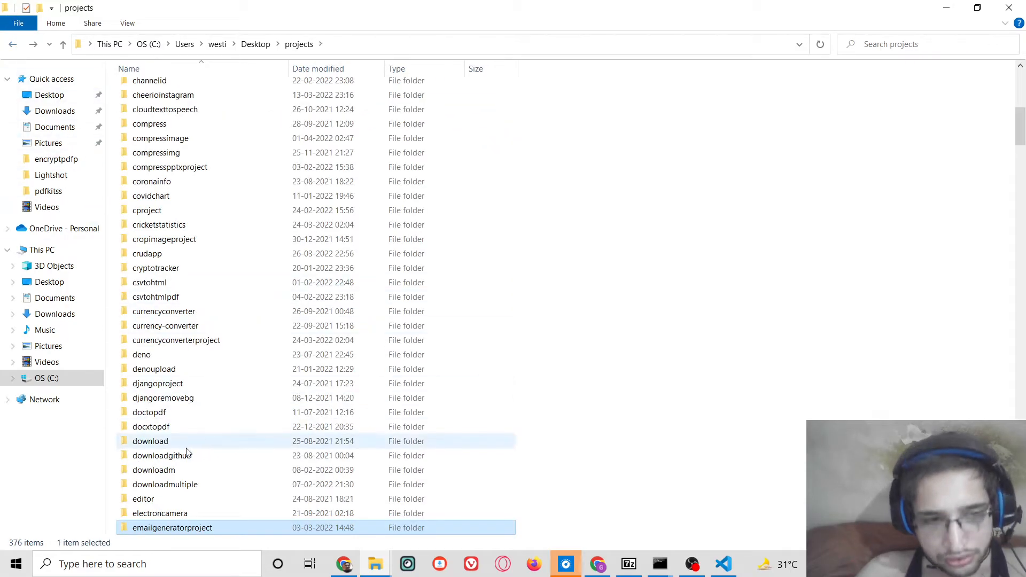
click(56, 159)
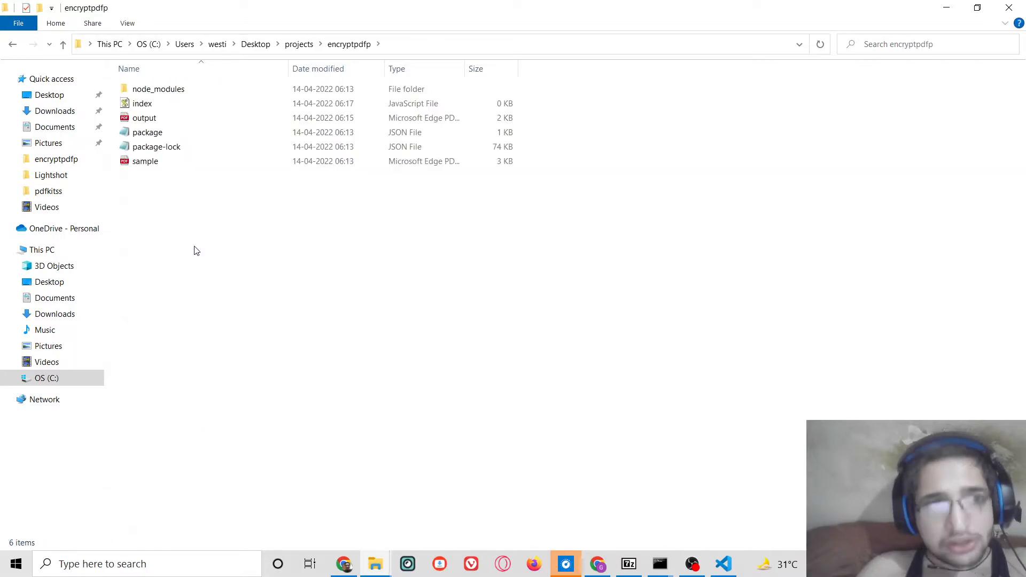
click(144, 118)
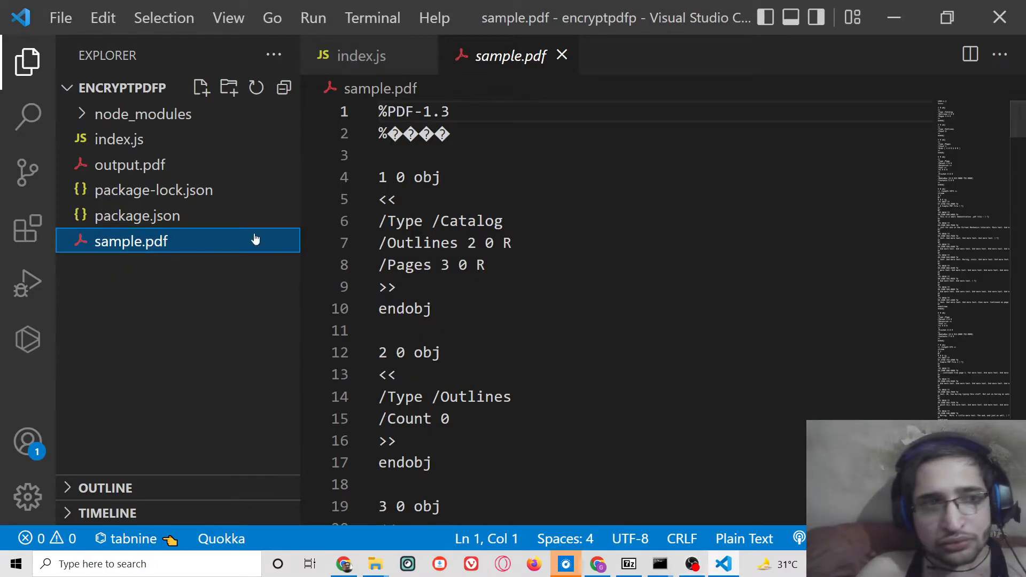
- Close the old pdfkitss command prompt and enter the encryptpdfp folder under Desktop > projects
click(360, 56)
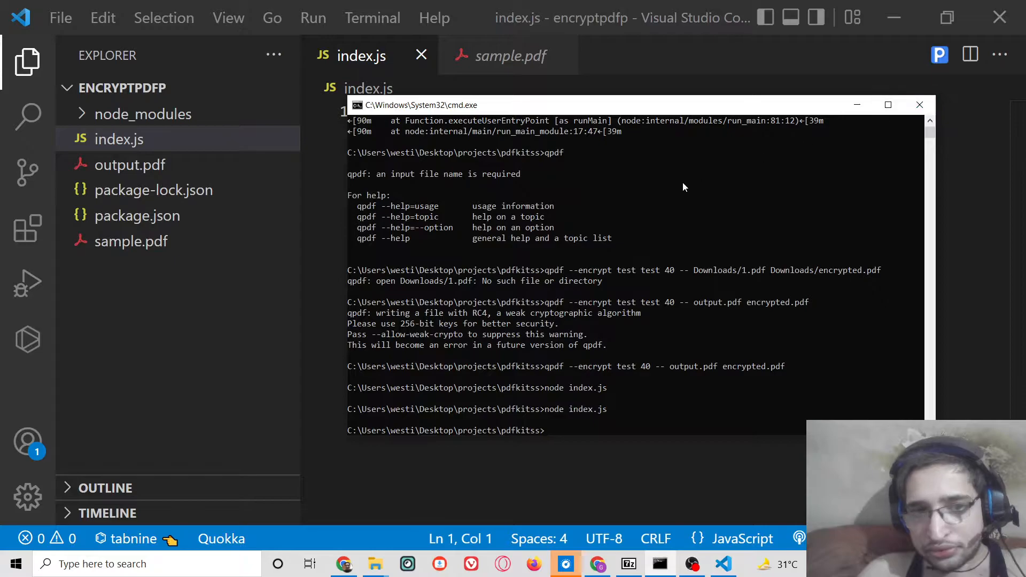
mouse_move(887, 104)
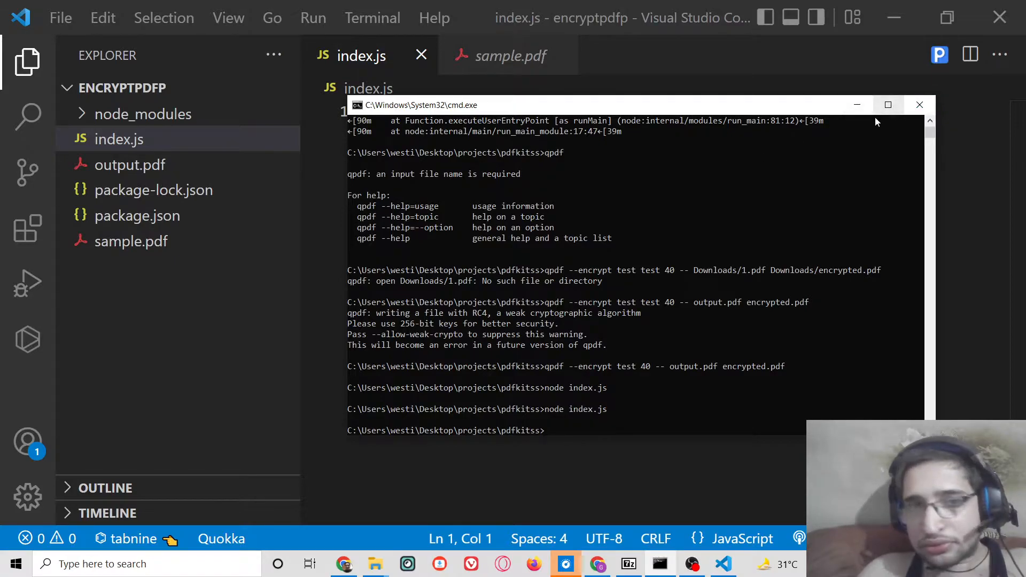
mouse_move(918, 105)
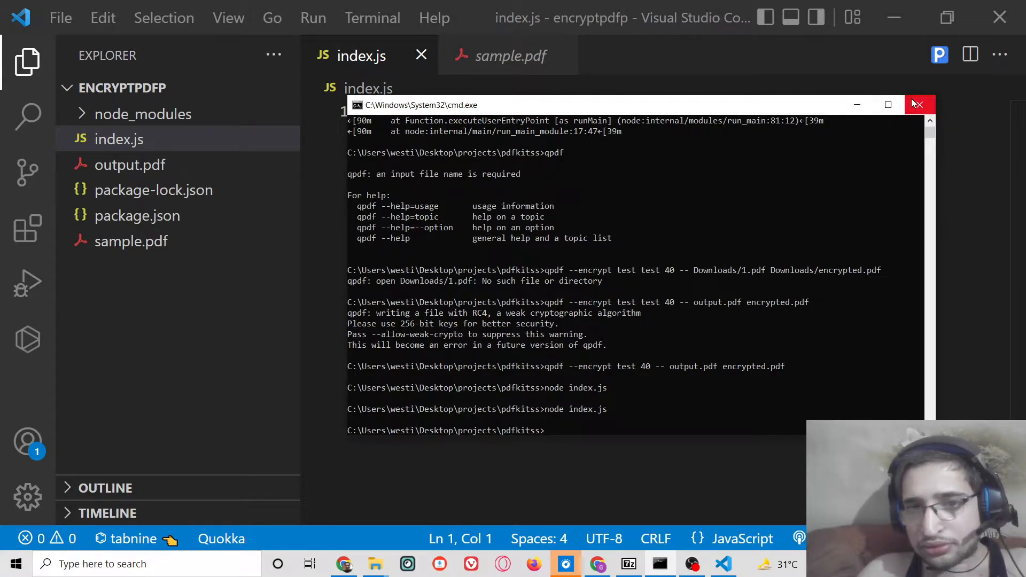
click(919, 104)
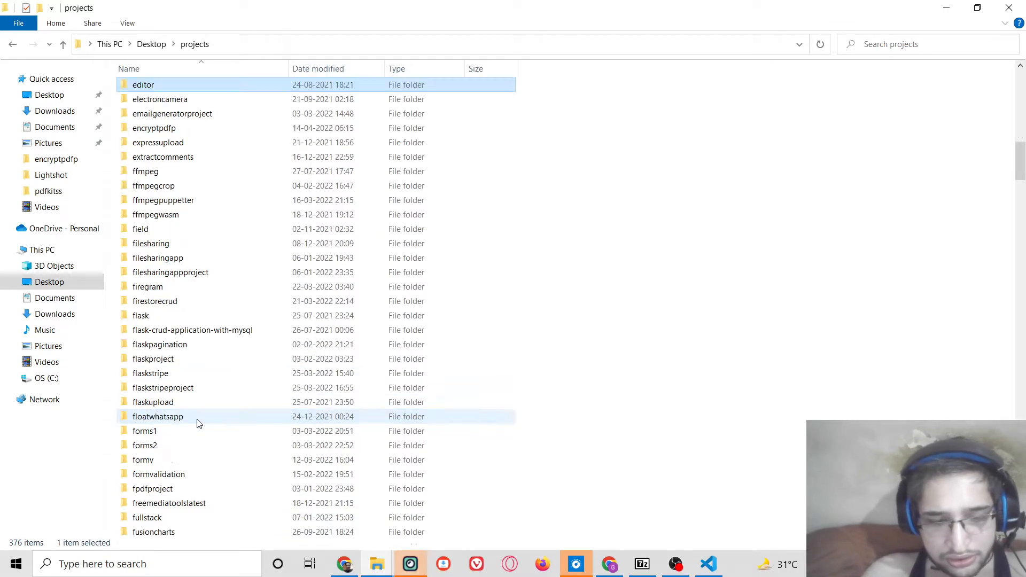
click(154, 127)
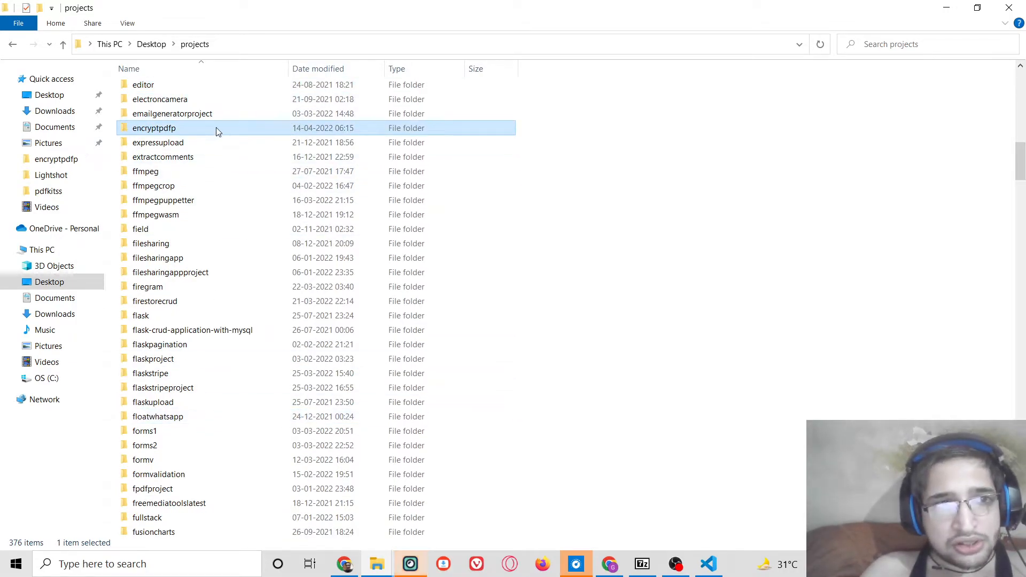
double_click(154, 127)
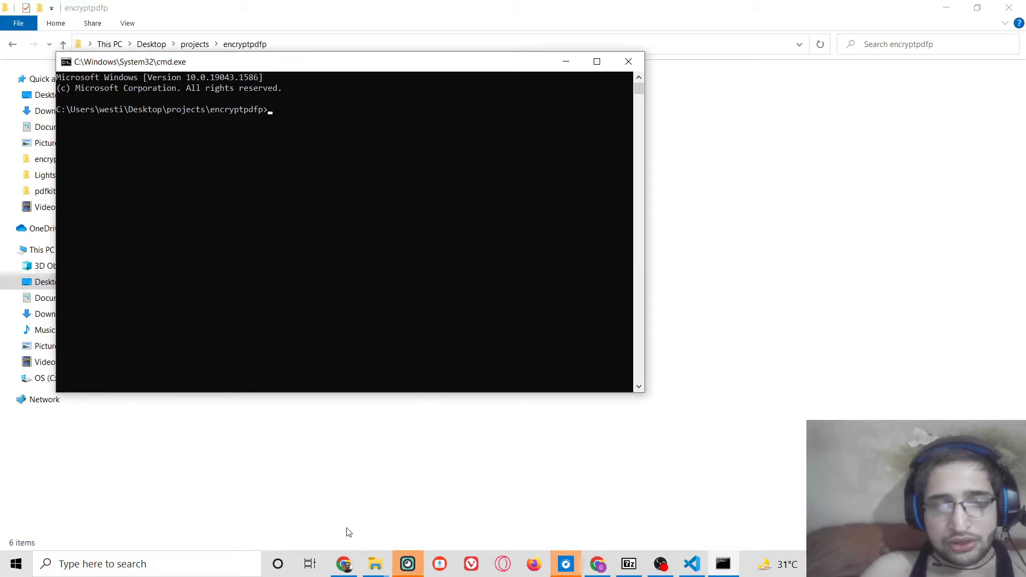
- Take the qpdf --encrypt test 40 command from the blog and aim it at the project's sample PDF
click(343, 563)
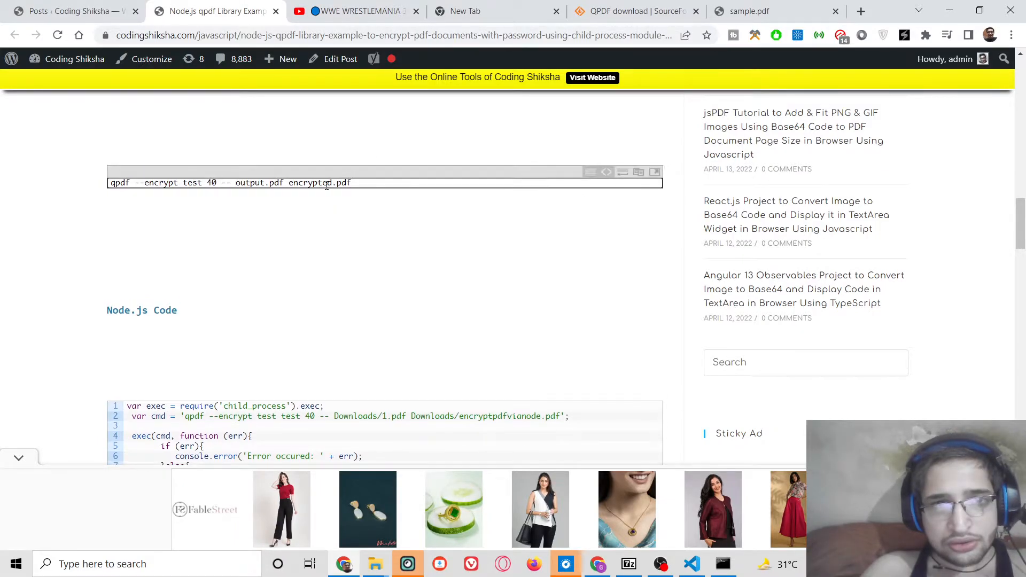
scroll(down, 3)
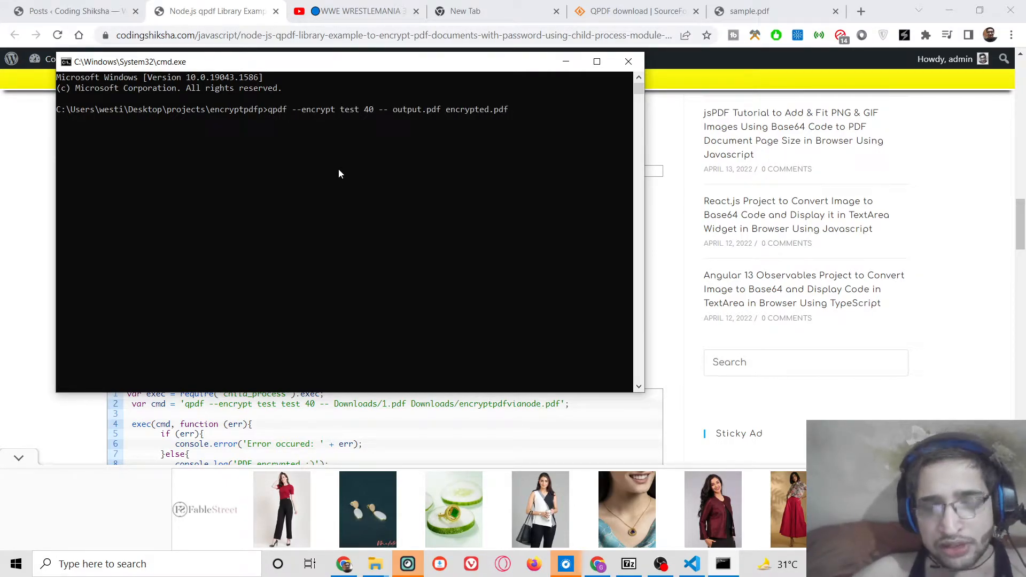
text(sam.pdf)
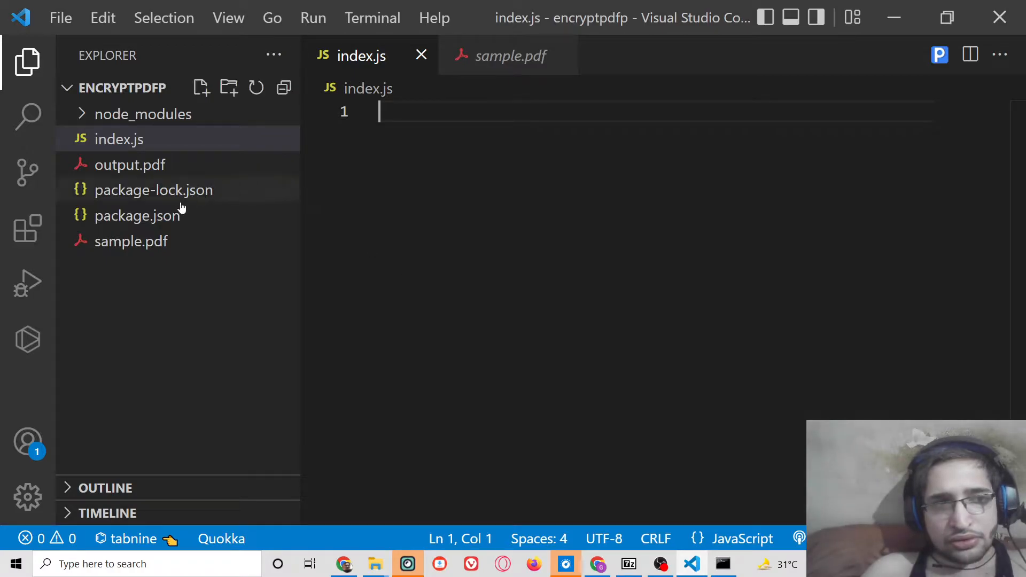
- Select the blog's Node.js child_process exec code sample for pasting into index.js
click(120, 139)
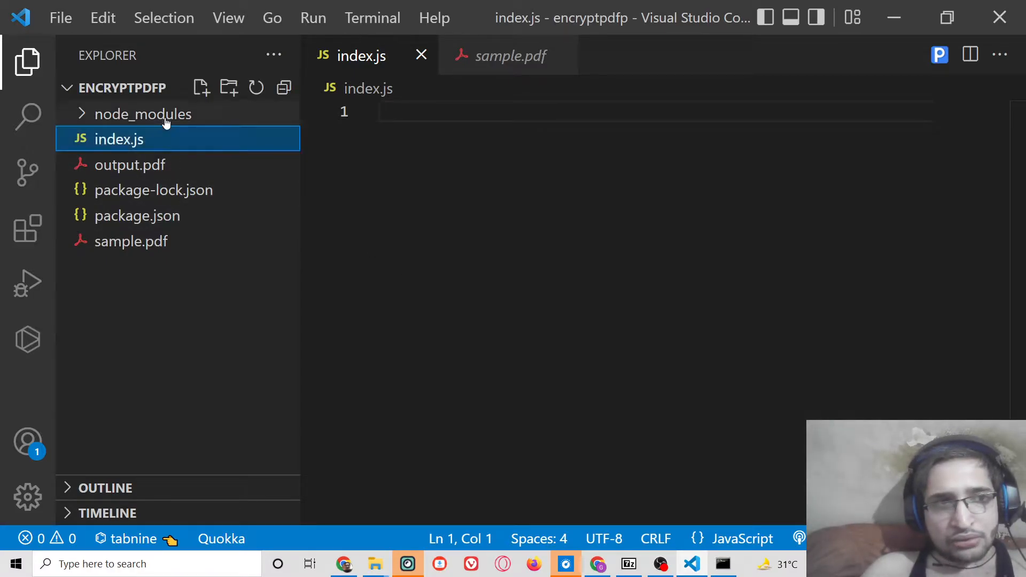
click(142, 113)
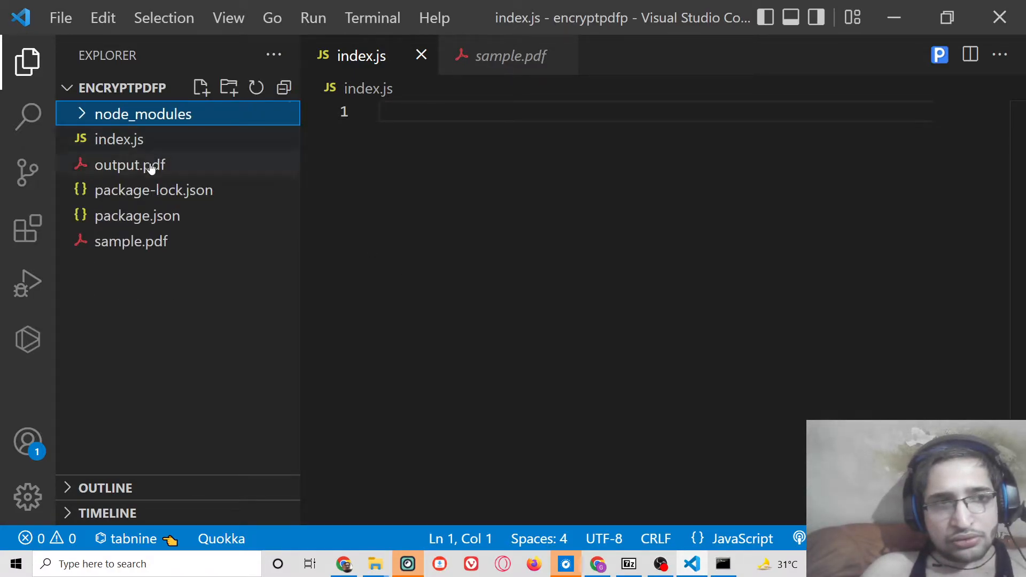
click(343, 563)
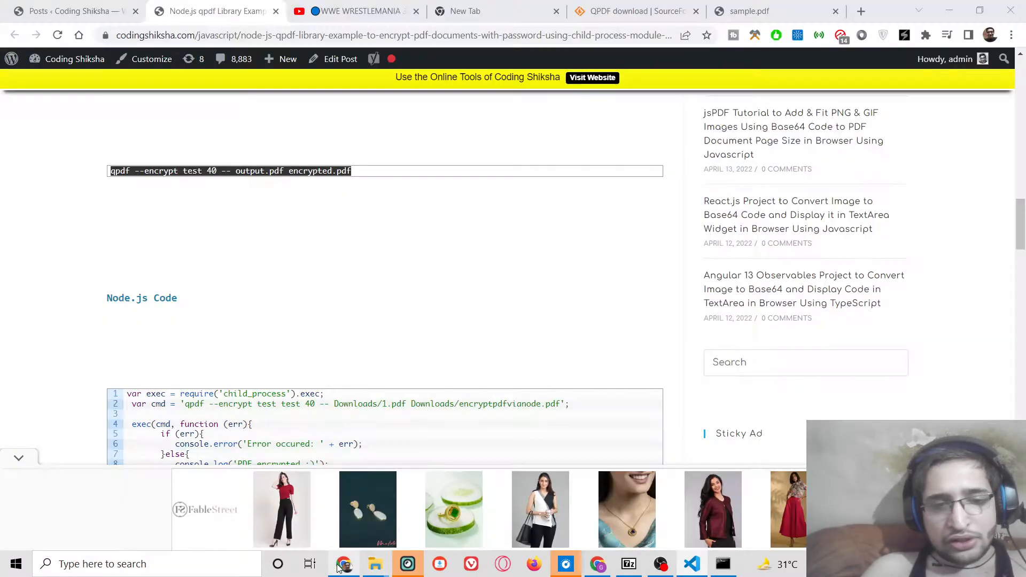
click(71, 11)
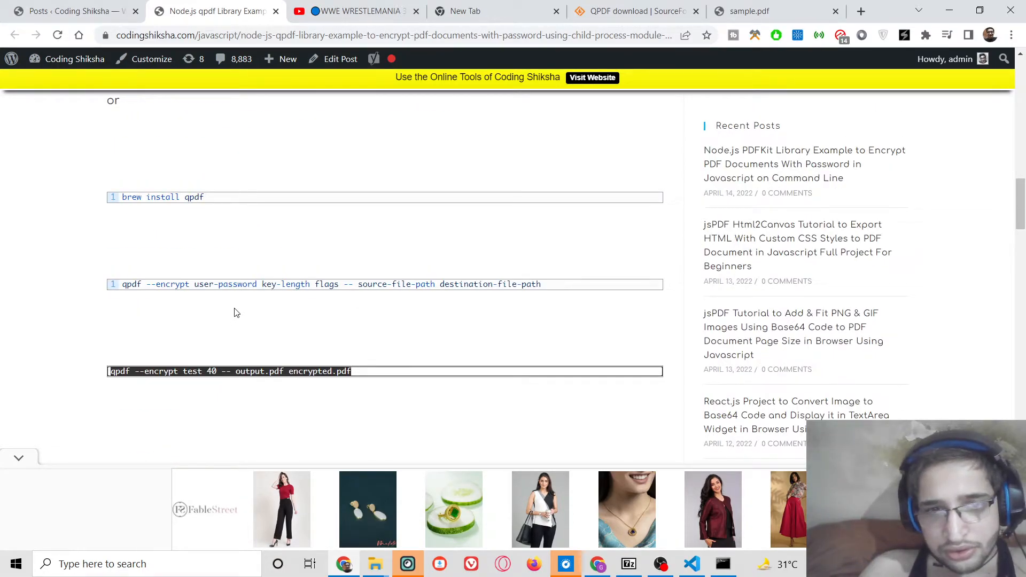
mouse_move(243, 345)
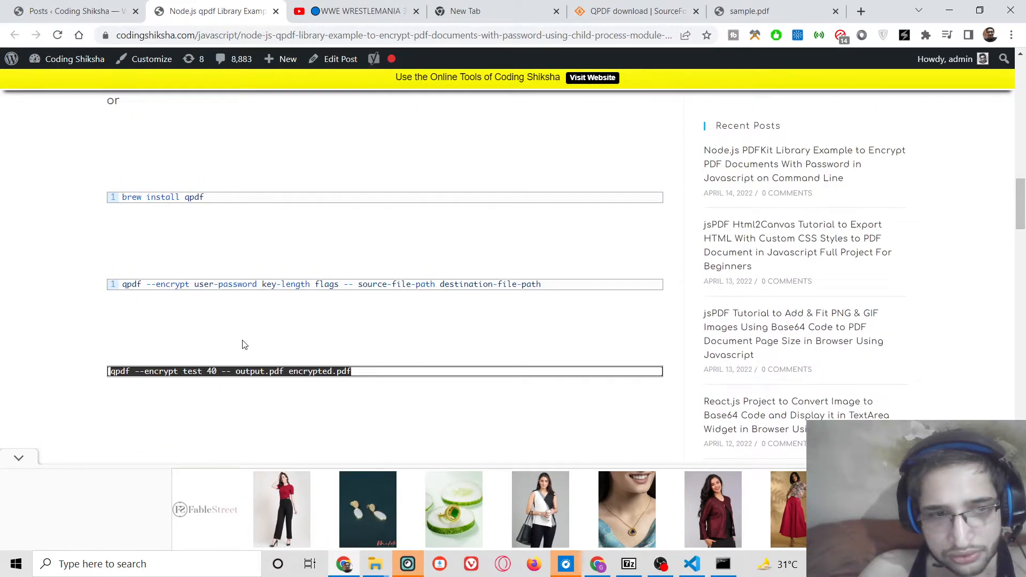
scroll(down, 3)
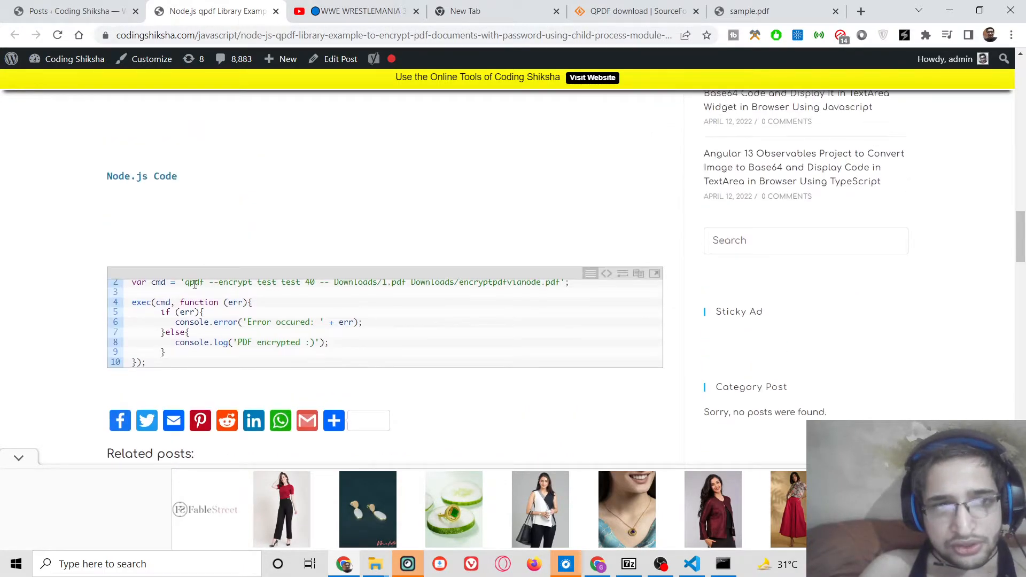
drag(191, 282, 148, 362)
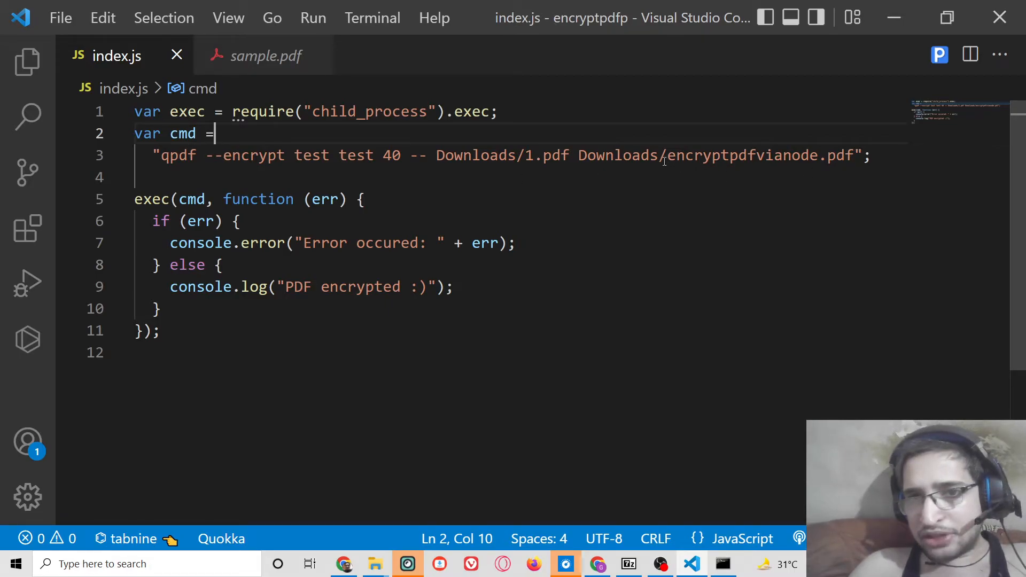
- Remove the Downloads/ paths from the cmd string and make the input file sample.pdf
double_click(620, 155)
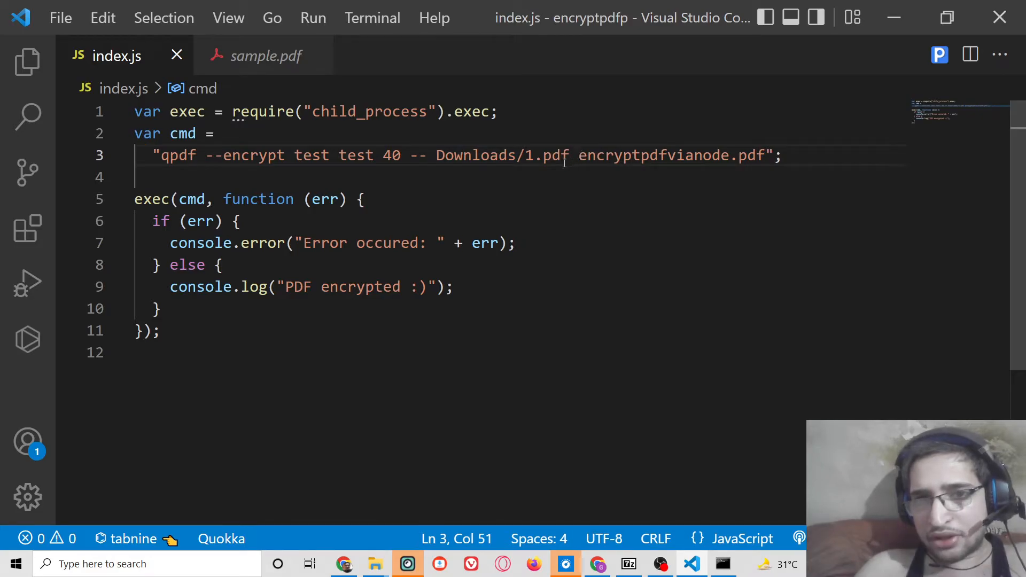
drag(437, 155, 534, 155)
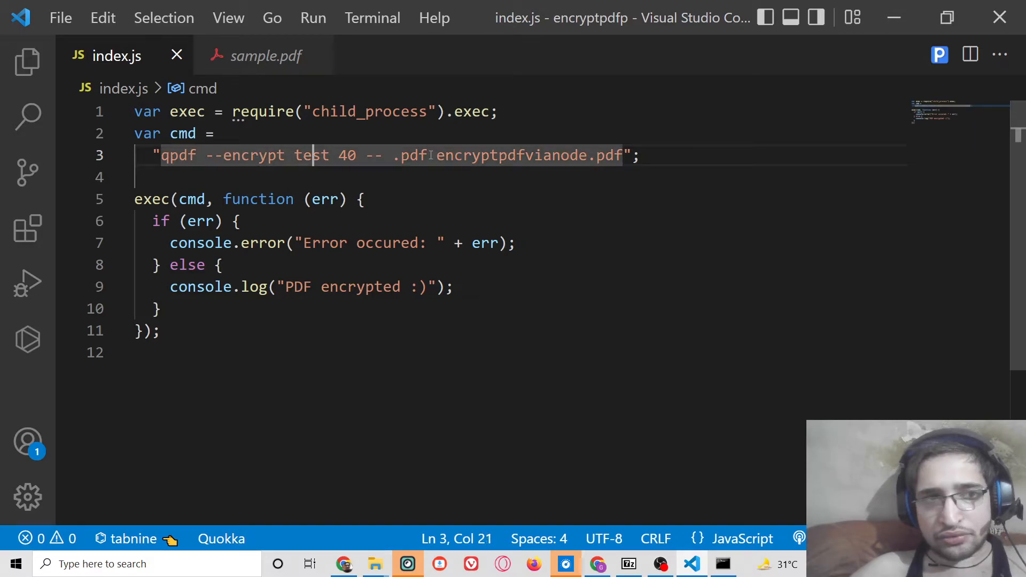
click(422, 155)
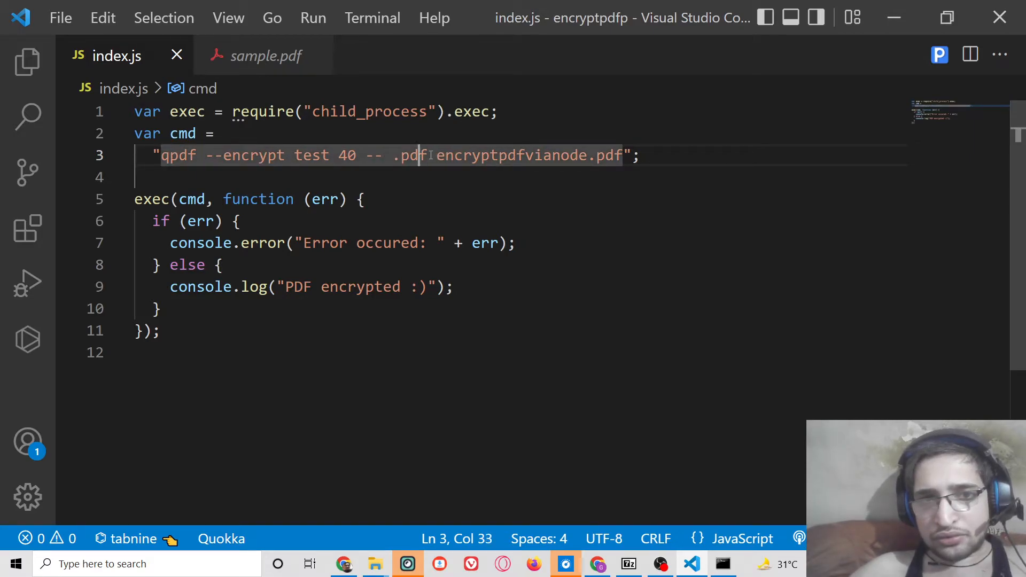
text(sample)
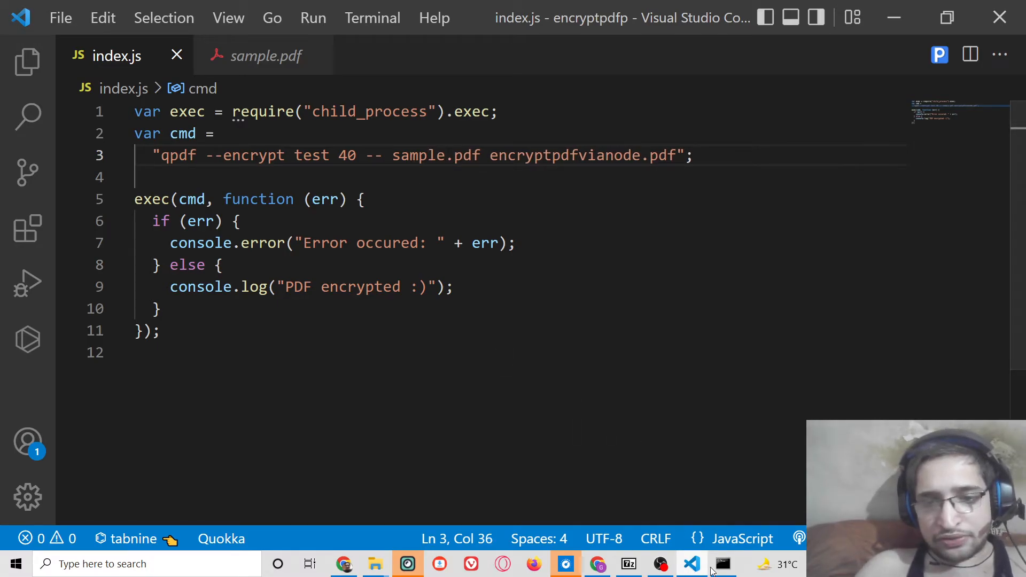
- Run node index.js, try without the -- separator before the input file, then restore it
click(721, 564)
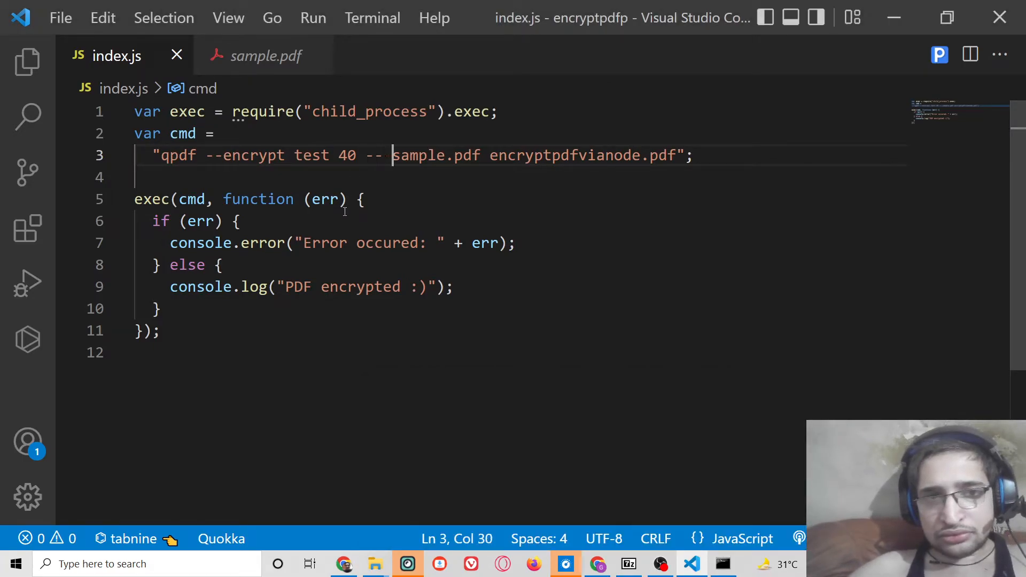
key(Backspace)
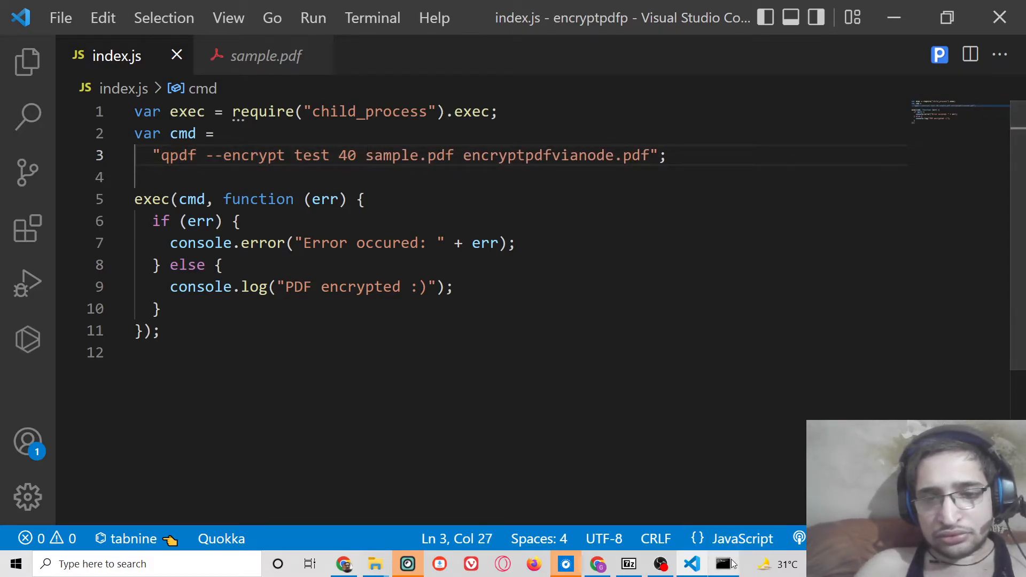
click(722, 563)
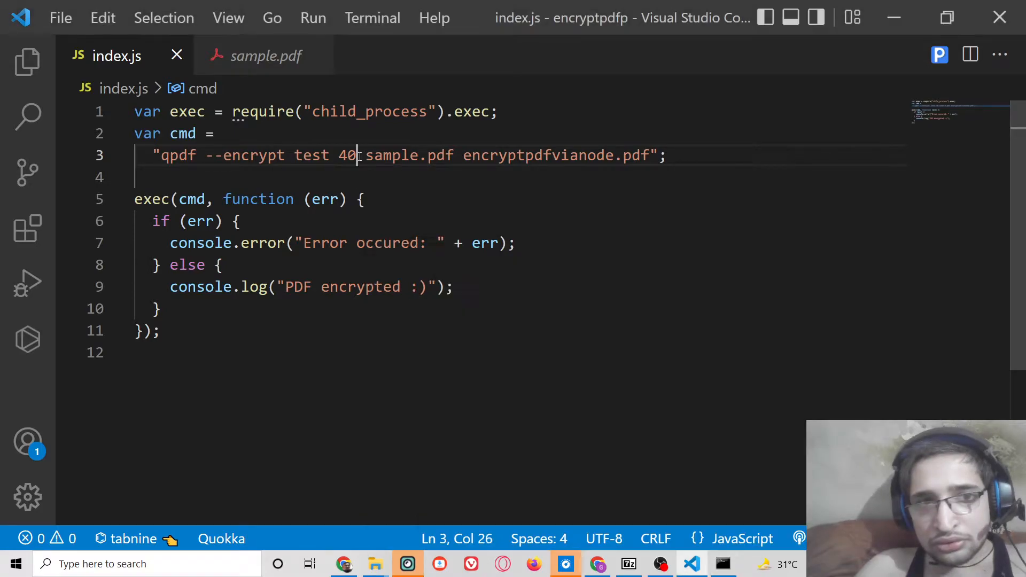
text(--)
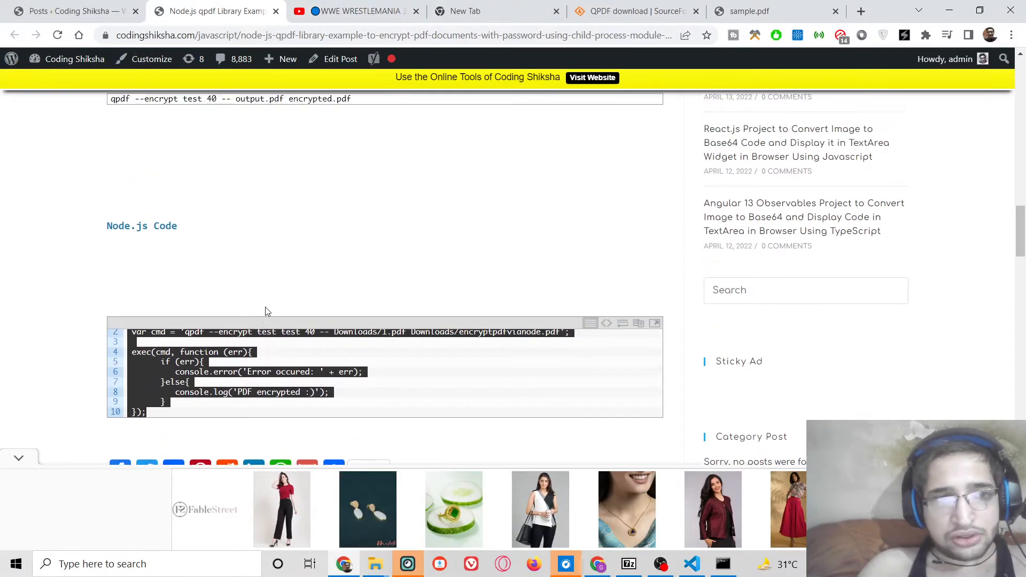
- Check the flags placeholder in the blog's qpdf syntax and the cmd key-length error, then return to index.js
scroll(down, 3)
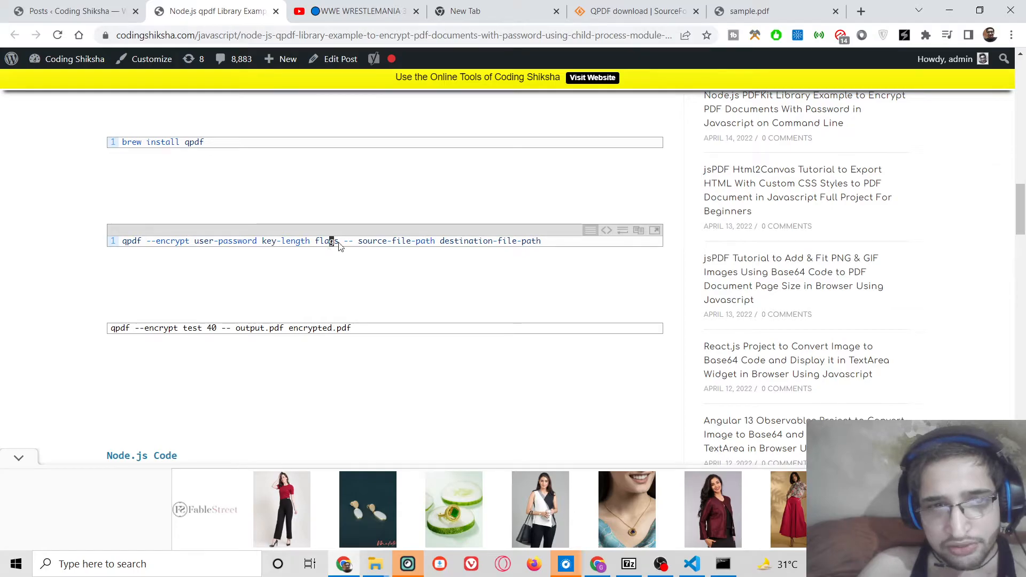
double_click(327, 240)
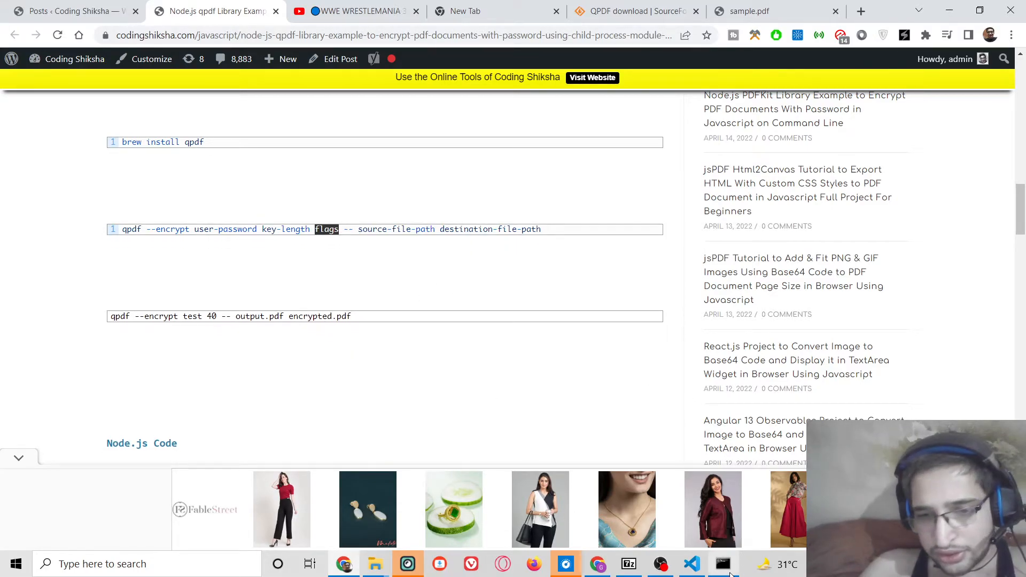
click(722, 563)
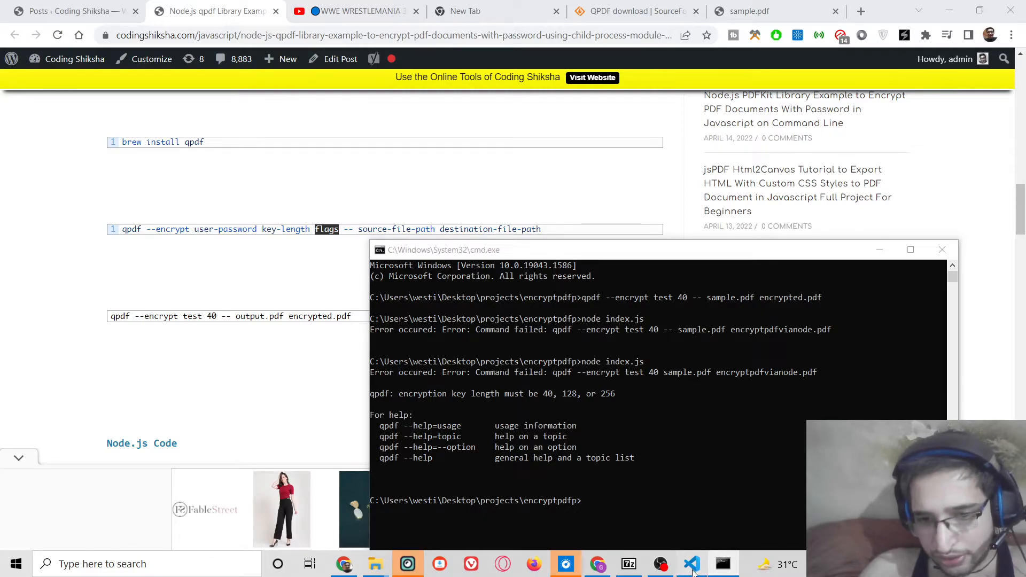
click(692, 563)
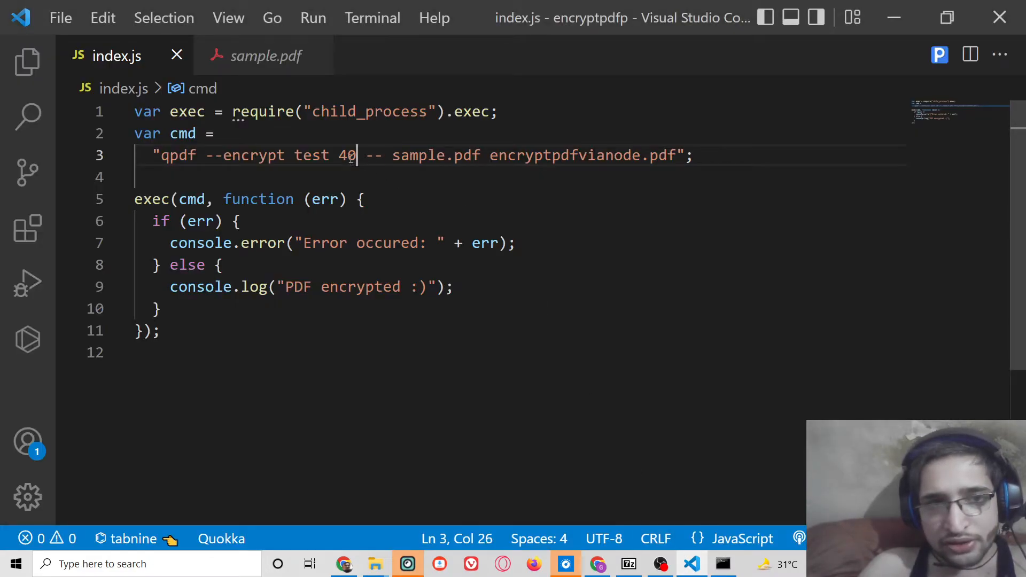
text(flags)
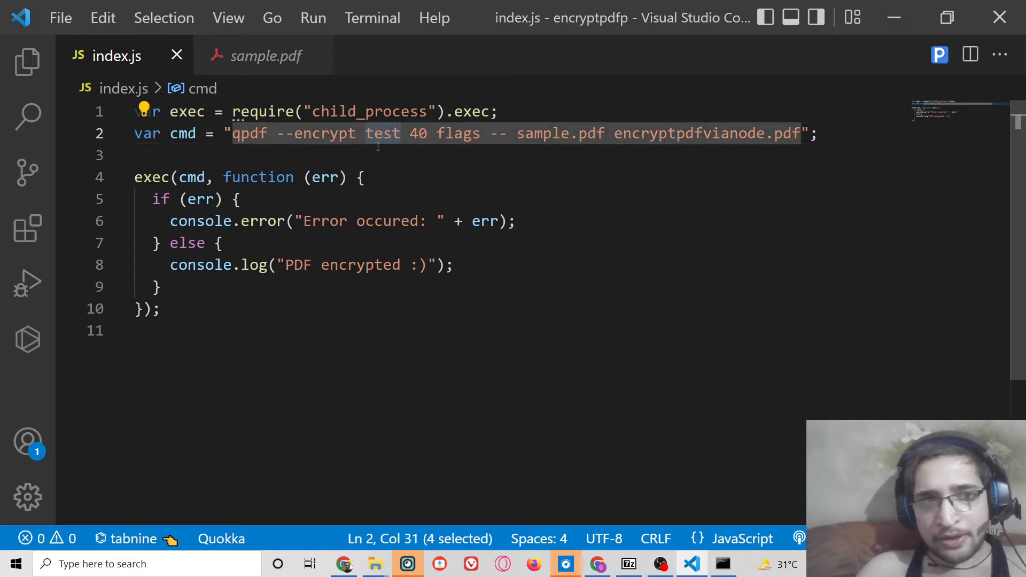
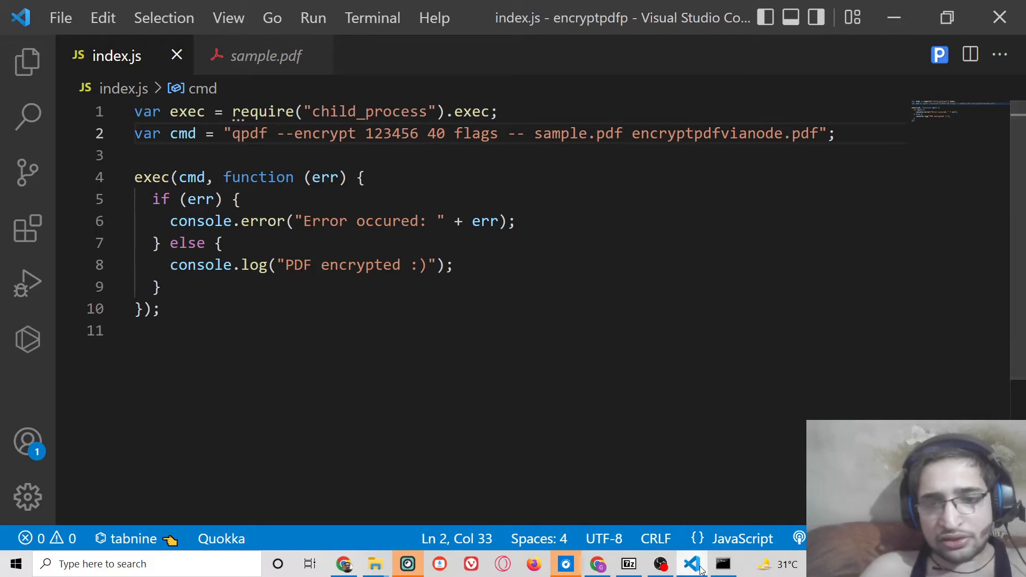
click(721, 563)
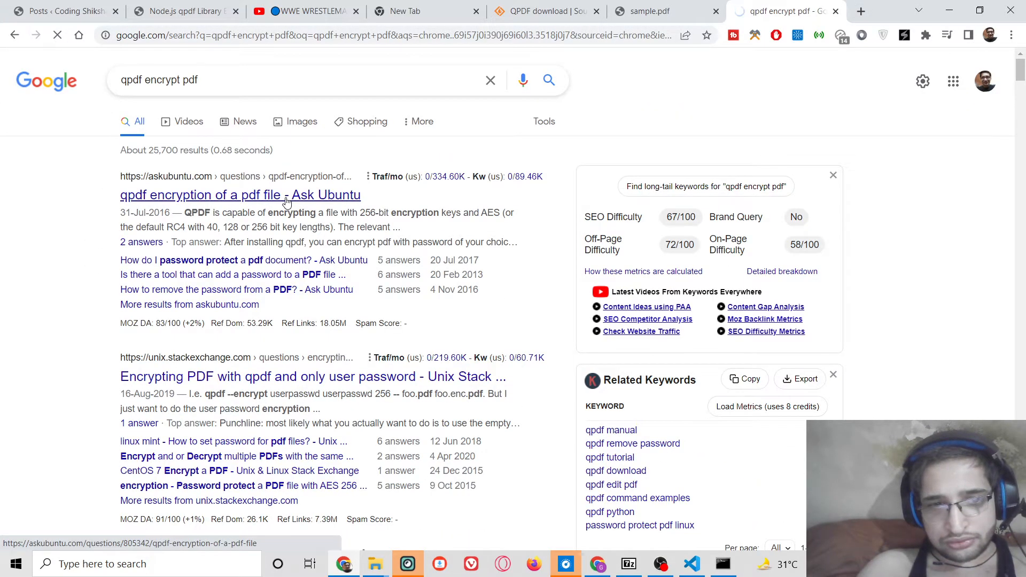
- Open the Ask Ubuntu result 'qpdf encryption of a pdf file' from the search results
click(240, 194)
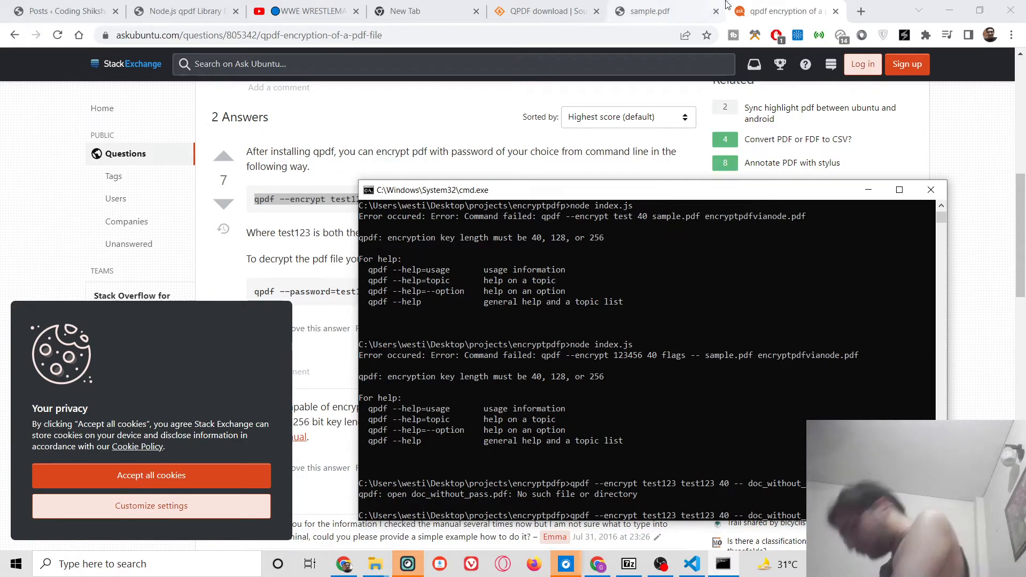
mouse_move(658, 11)
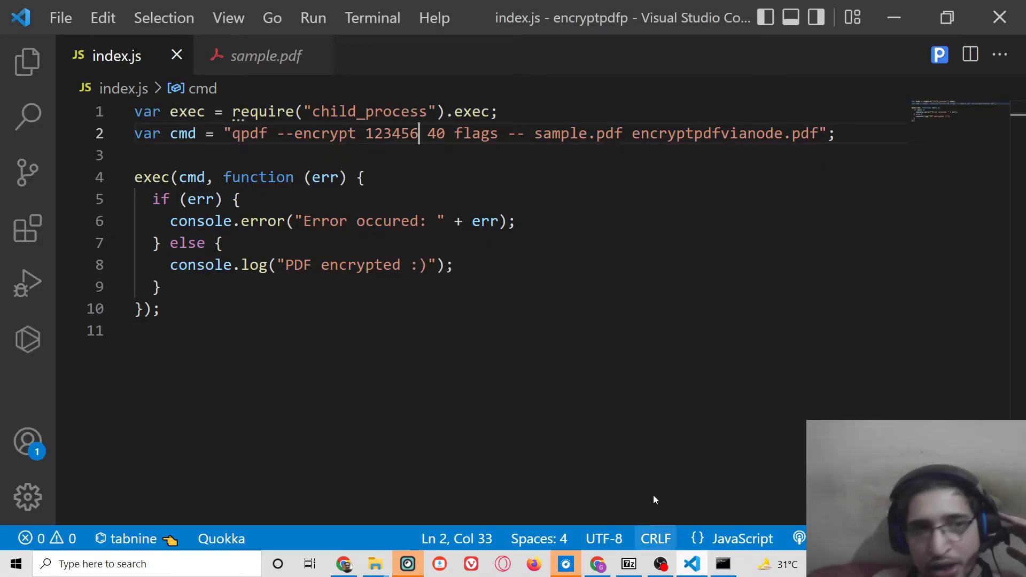
- Reveal doc_with_pass.pdf in File Explorer and open it with Google Chrome
click(27, 62)
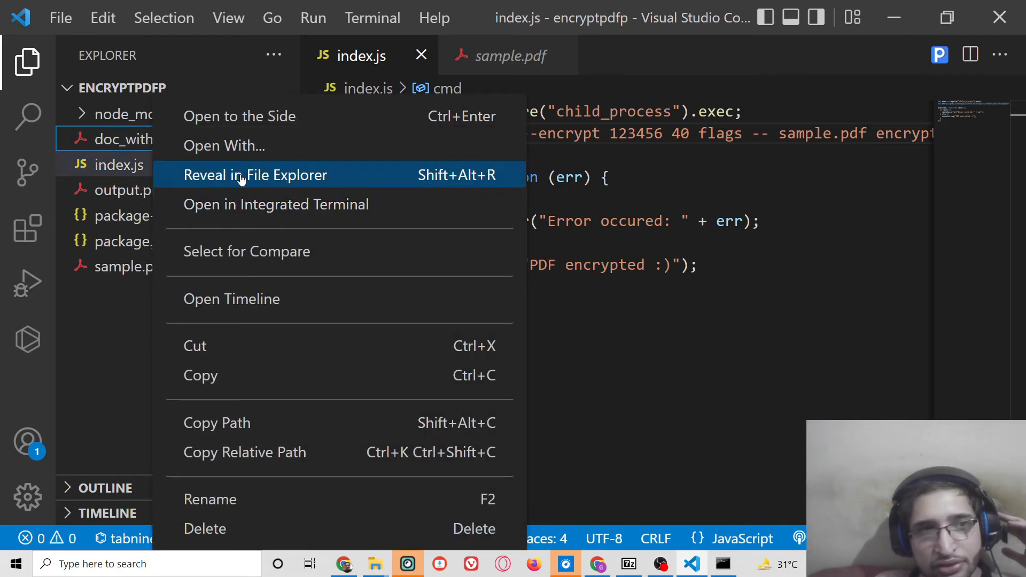
click(254, 174)
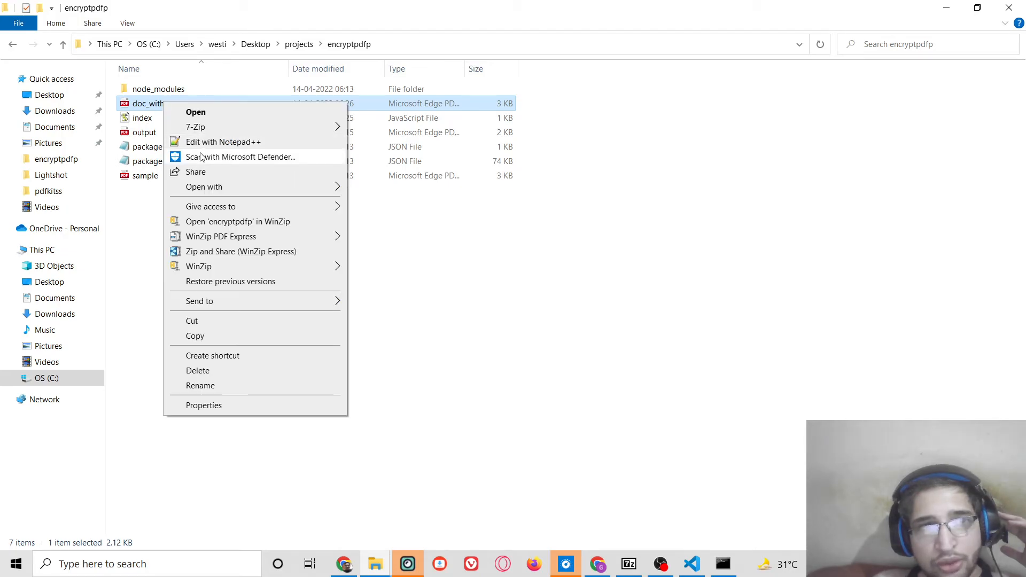
click(203, 186)
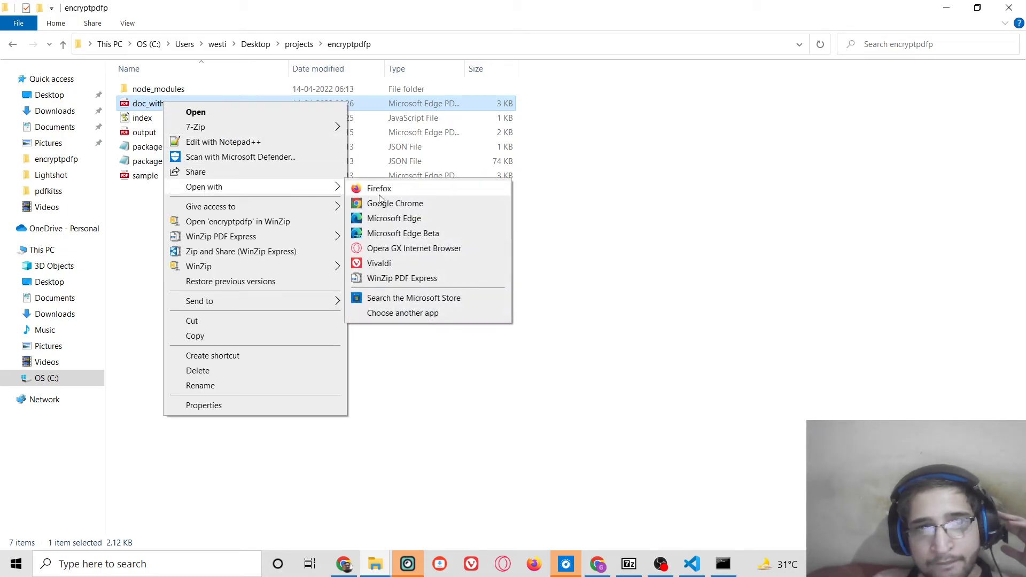
click(395, 203)
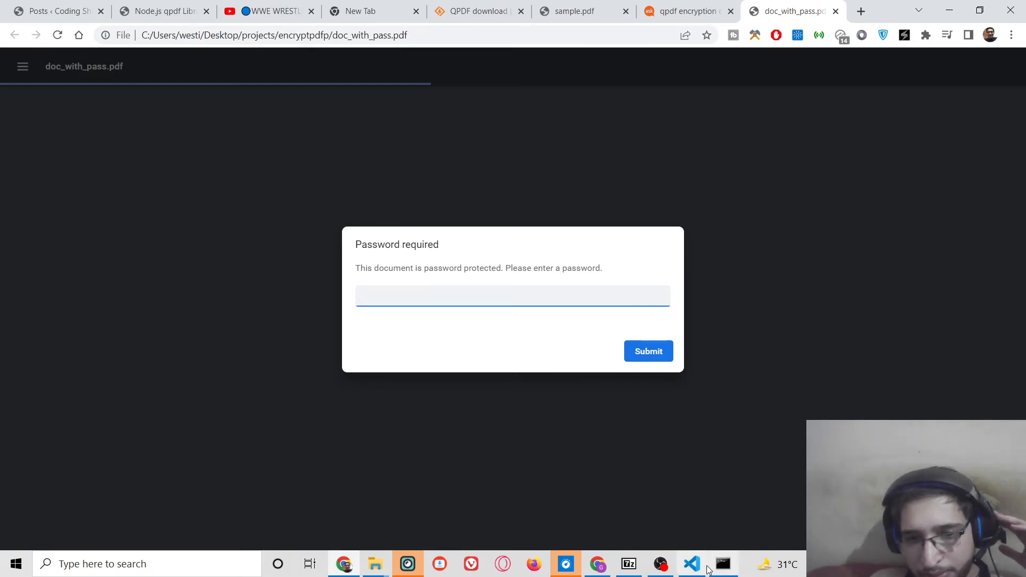
mouse_move(691, 563)
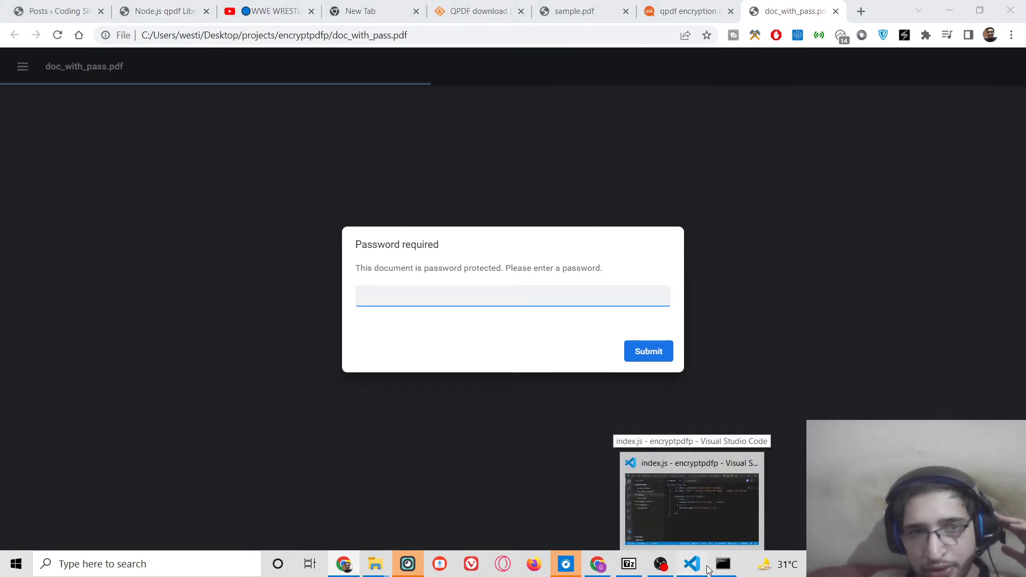
- Check the password in the editor and unlock doc_with_pass.pdf after one incorrect attempt
click(691, 563)
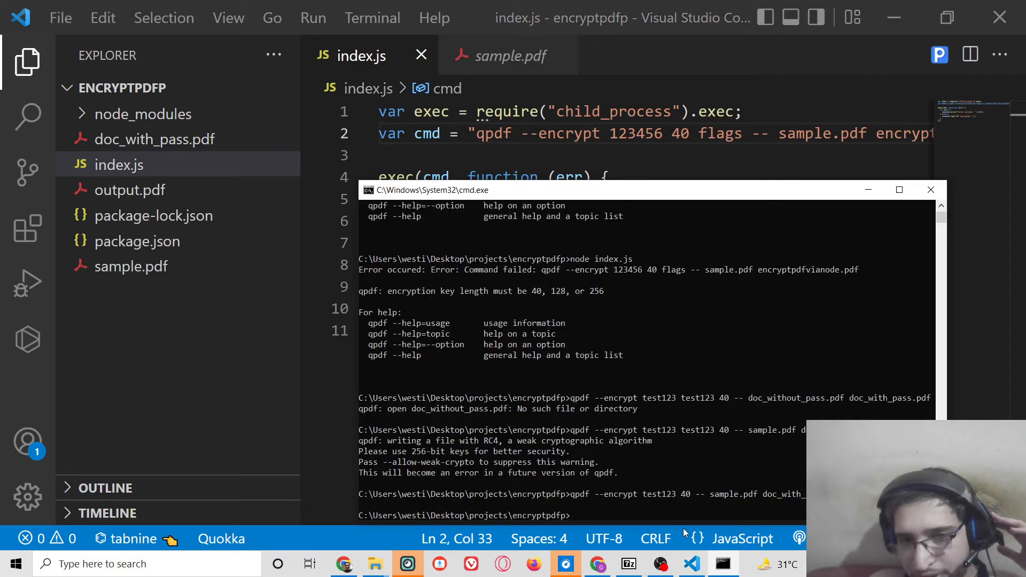
click(929, 189)
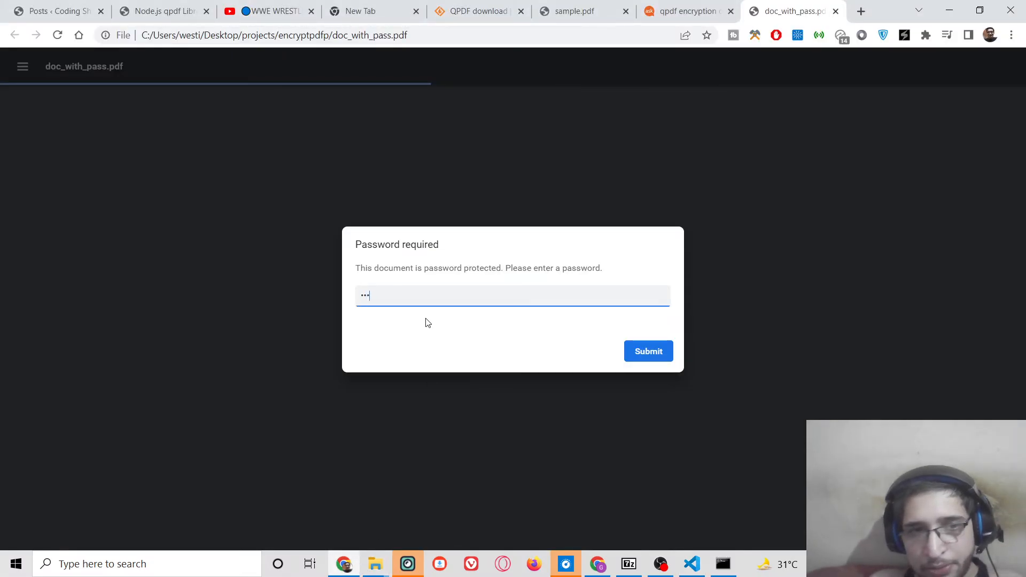
click(647, 352)
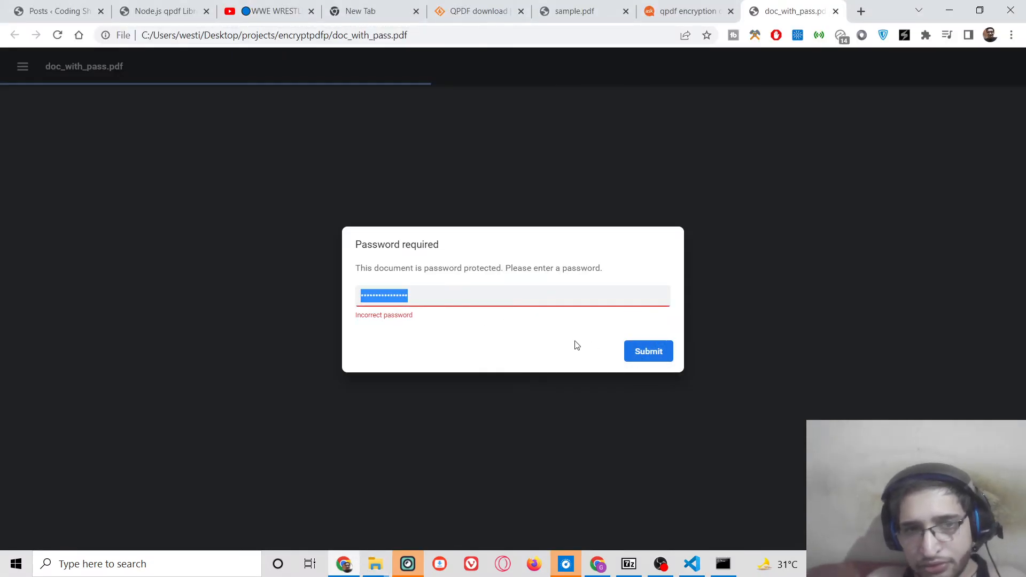
text(••••)
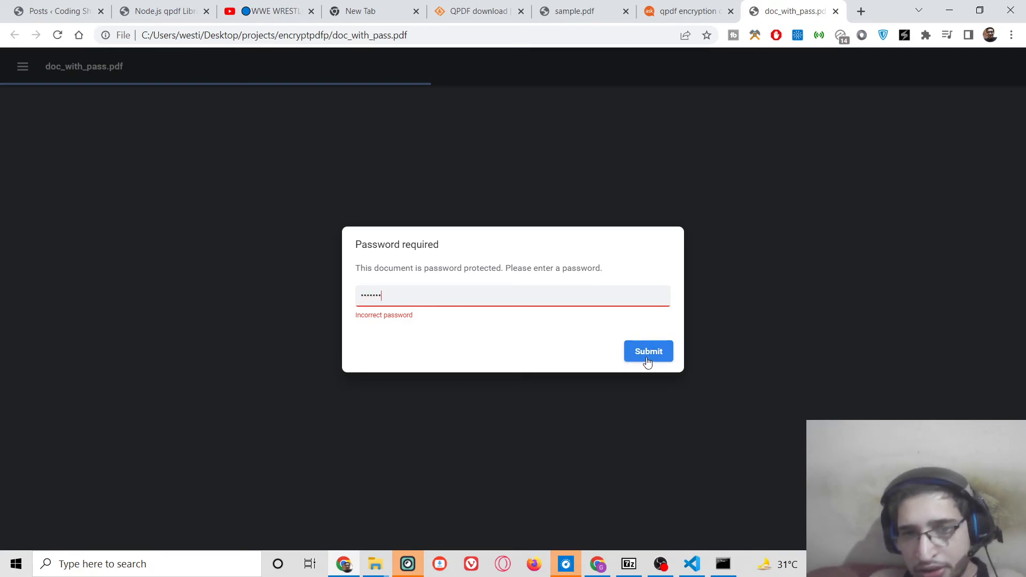
click(648, 351)
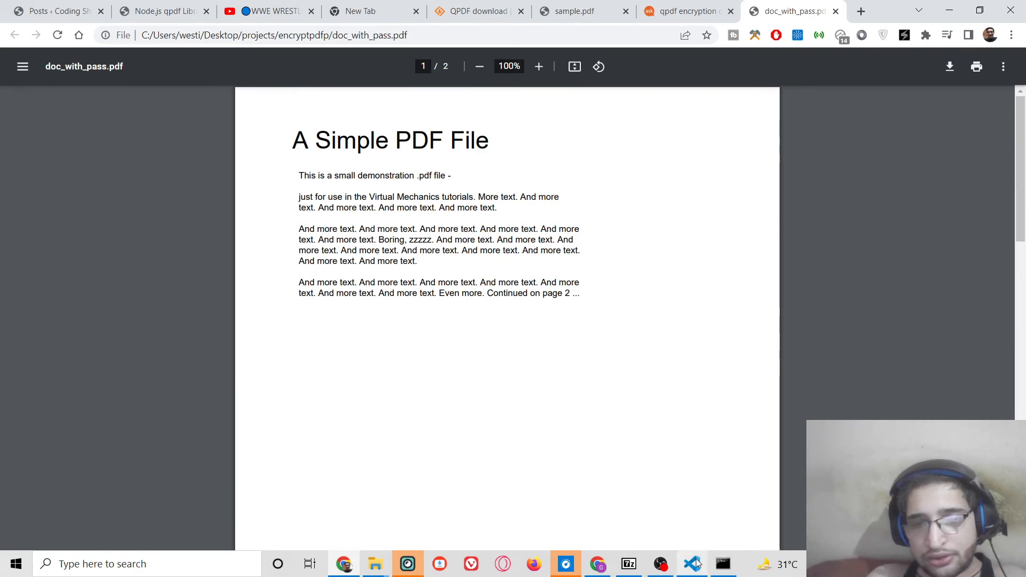
- Compare with the original sample.pdf tab, then go back to the code
click(692, 563)
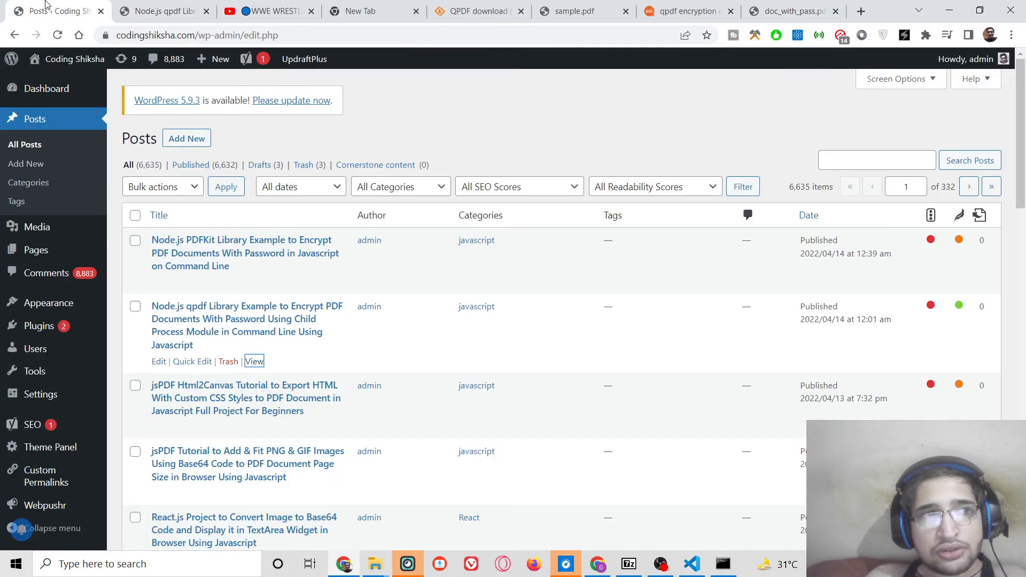
click(575, 11)
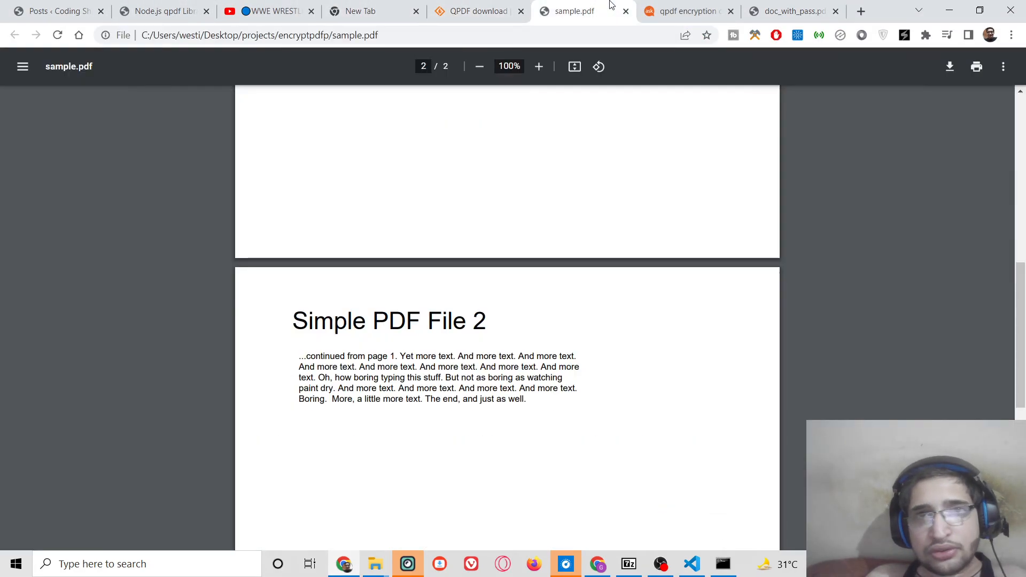
click(685, 11)
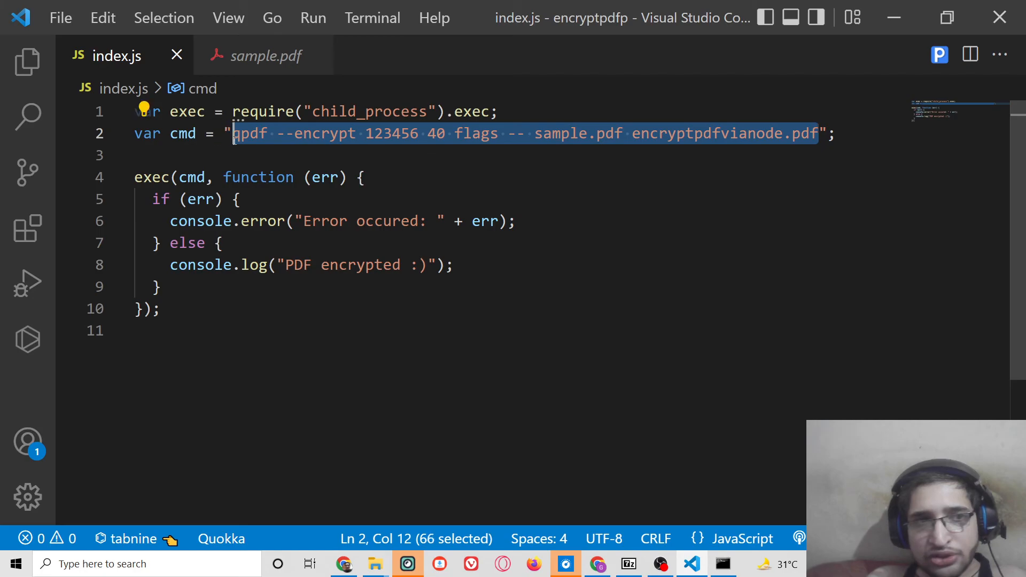
key(Delete)
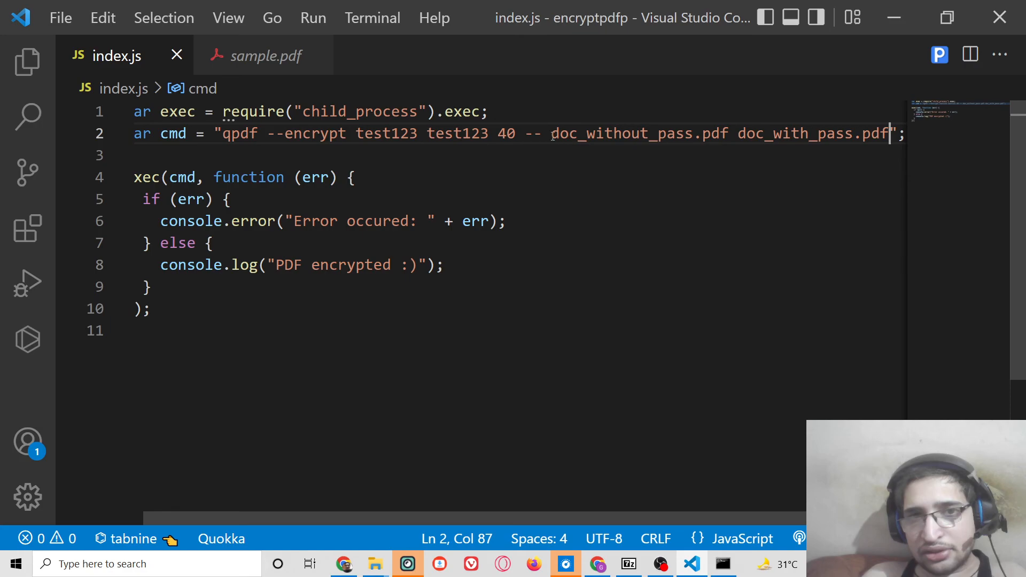
key(Backspace)
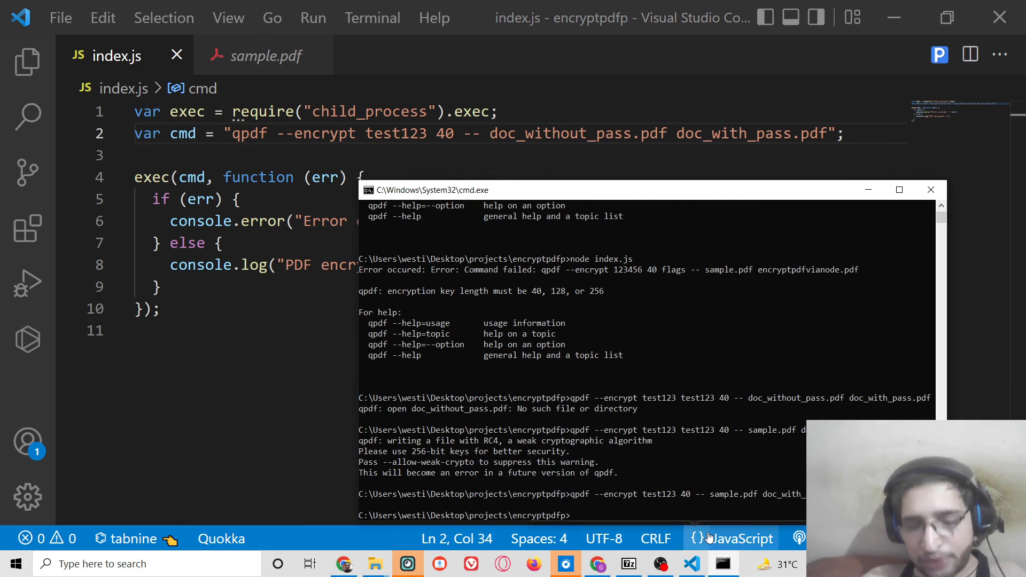
text(node index.js)
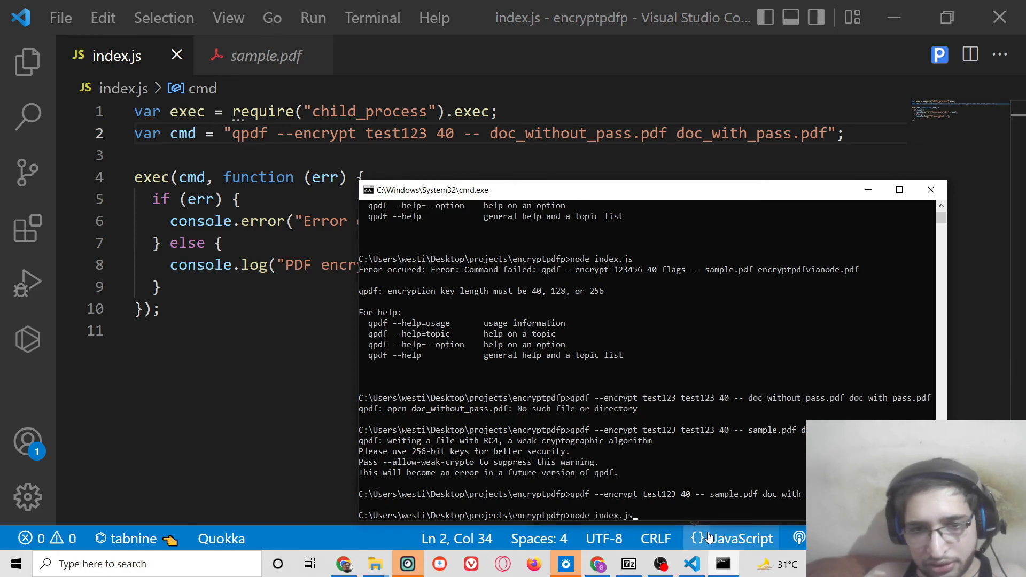
key(enter)
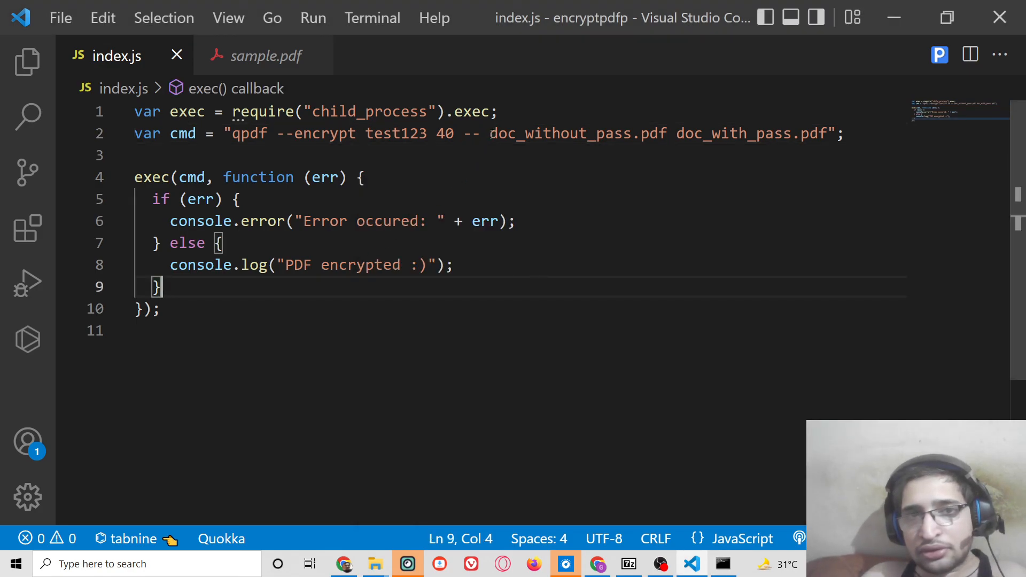
- Return to index.js in the editor and select the entire script
click(490, 133)
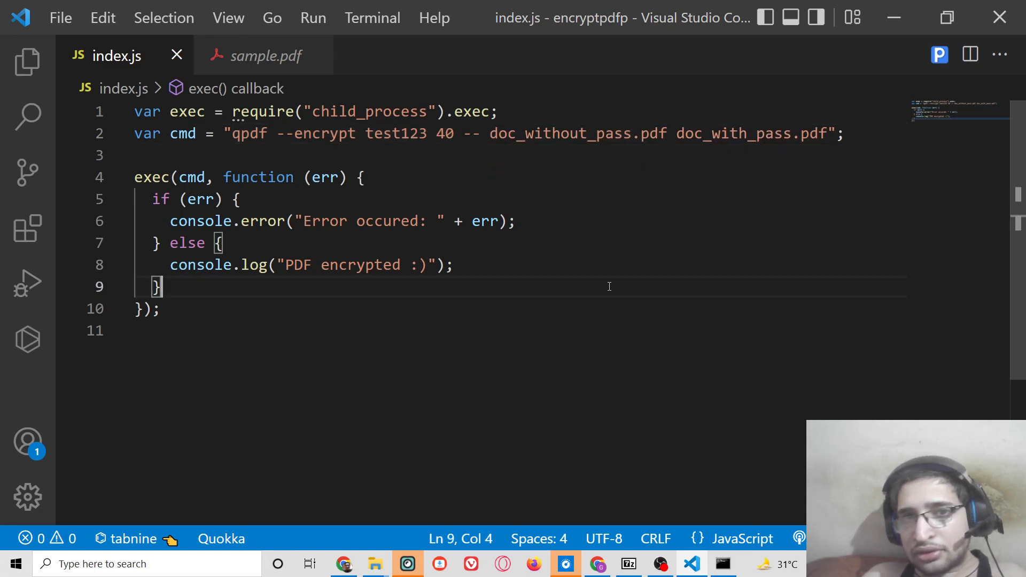
key(ctrl+a)
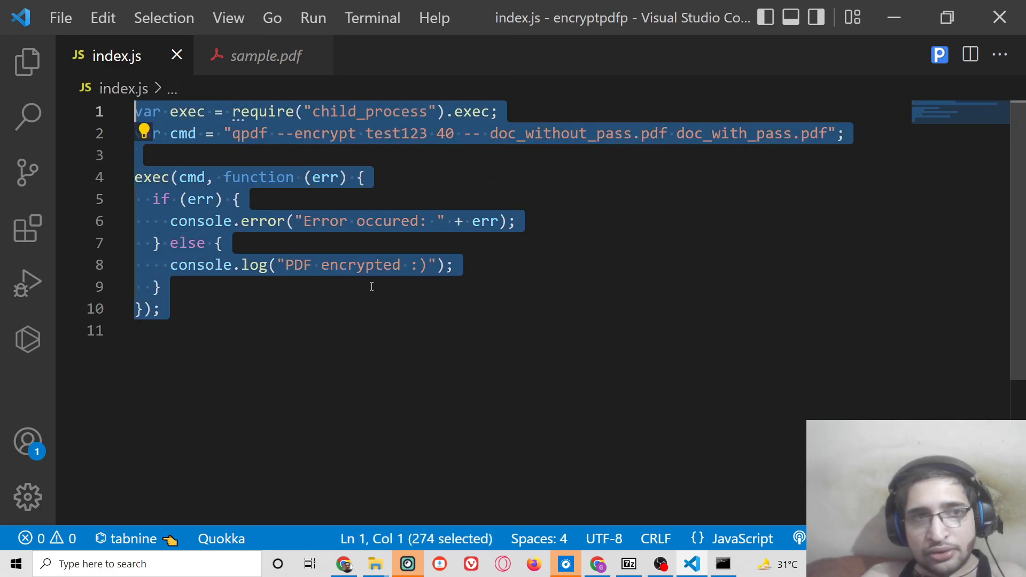
mouse_move(426, 320)
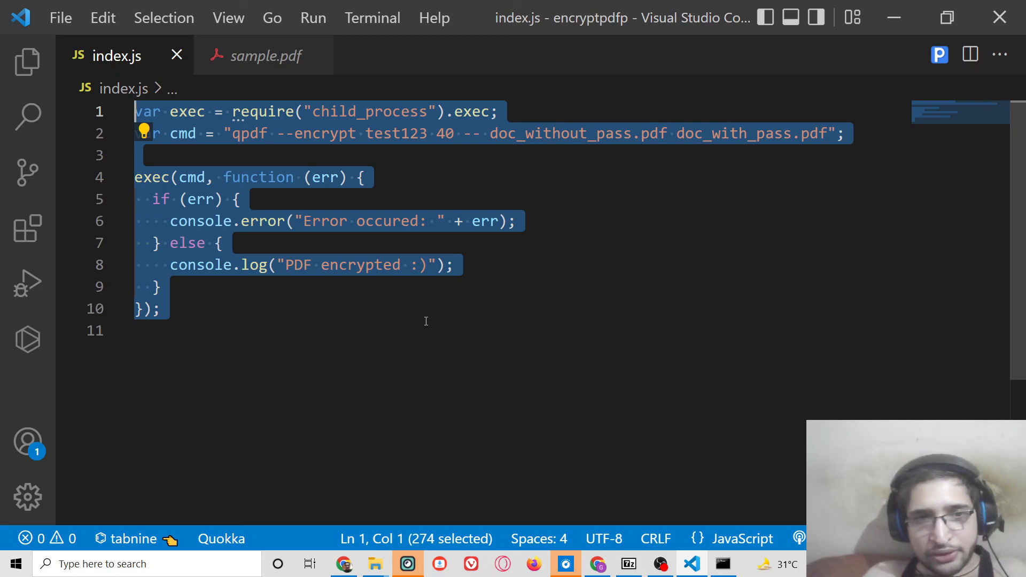
click(407, 563)
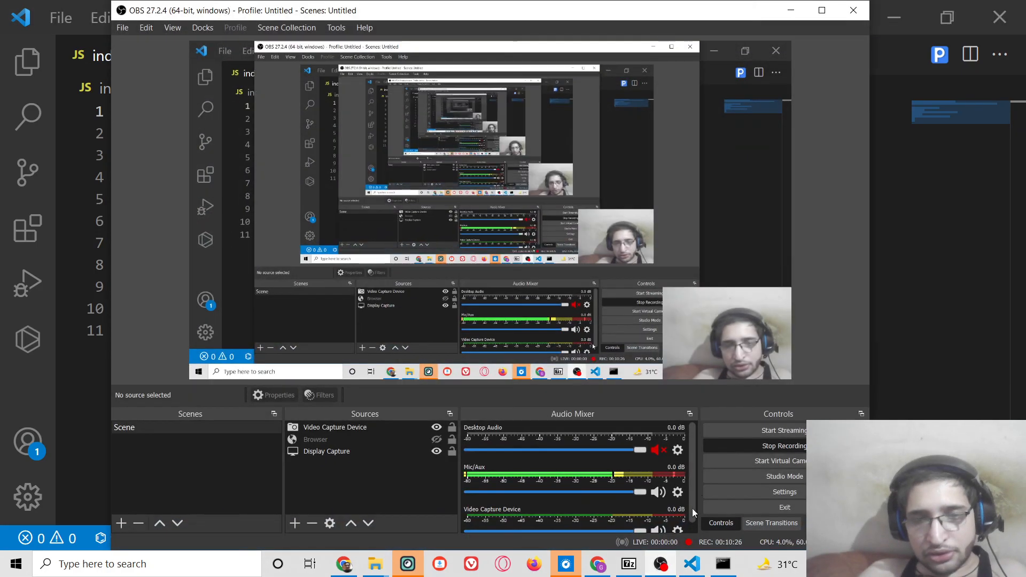